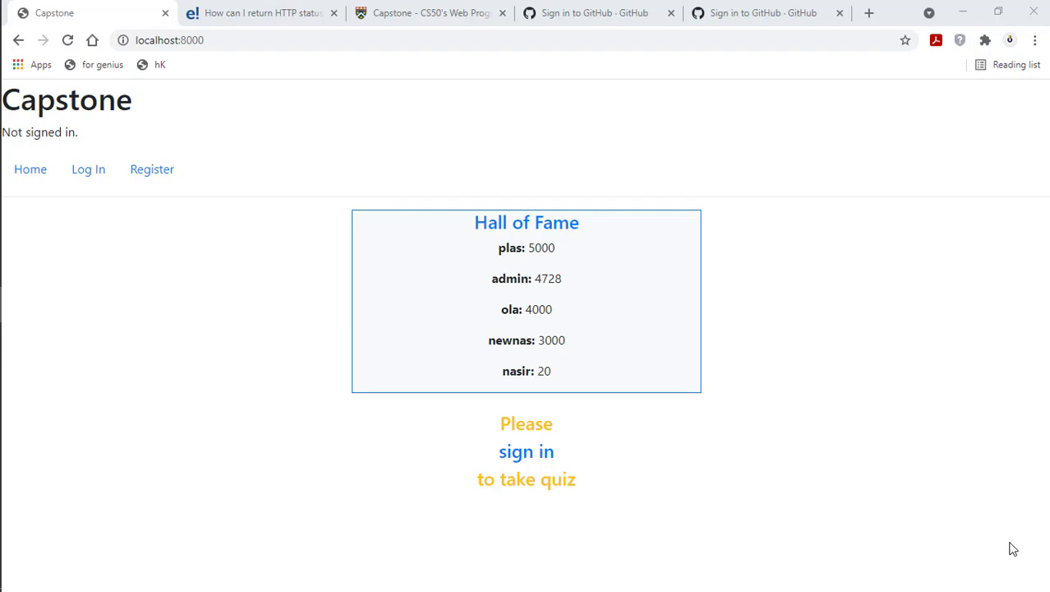
{"action": "mouse_move", "coordinate": [293, 309]}
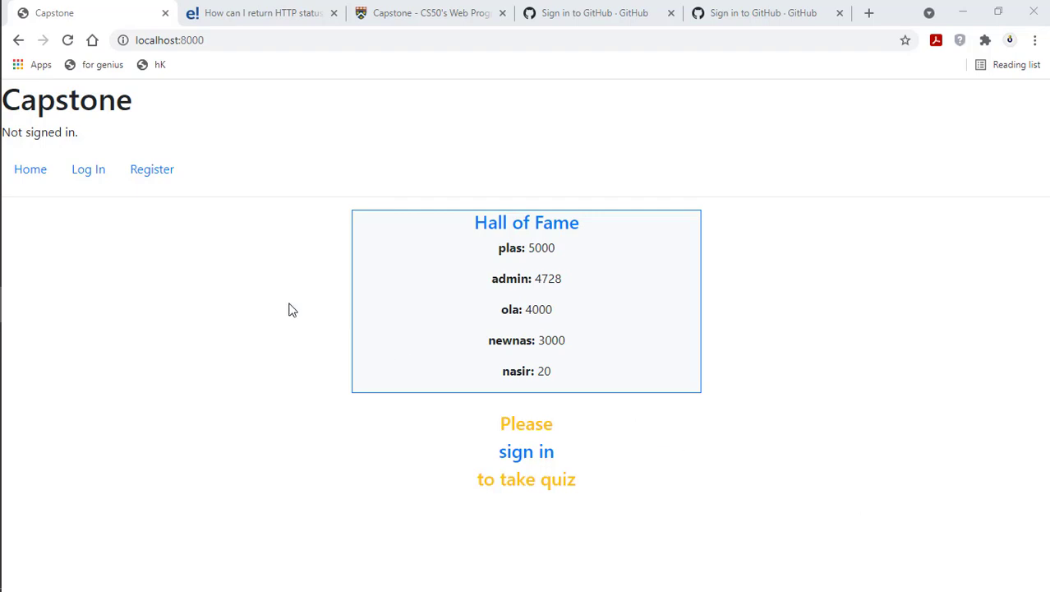
{"action": "mouse_move", "coordinate": [89, 169]}
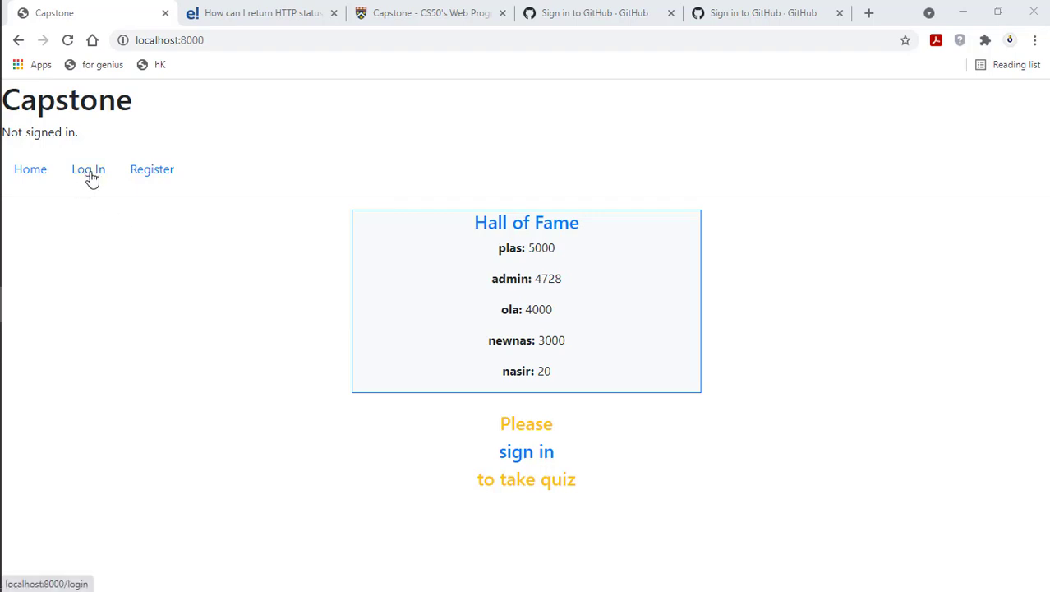
Step: Go to the Register page from the navigation bar
{"action": "left_click", "coordinate": [89, 167]}
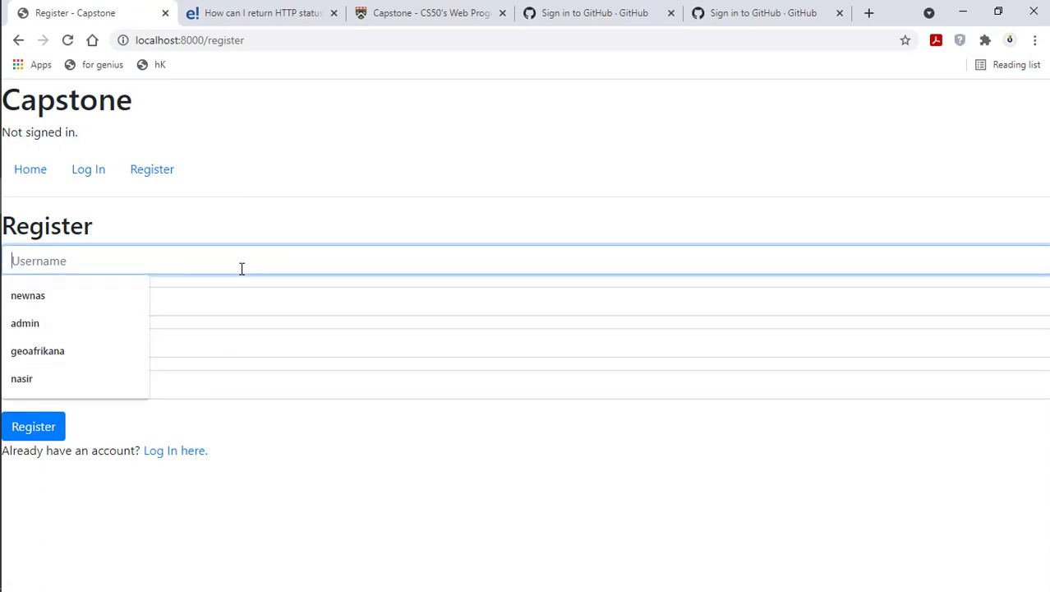
{"action": "type", "text": "hello"}
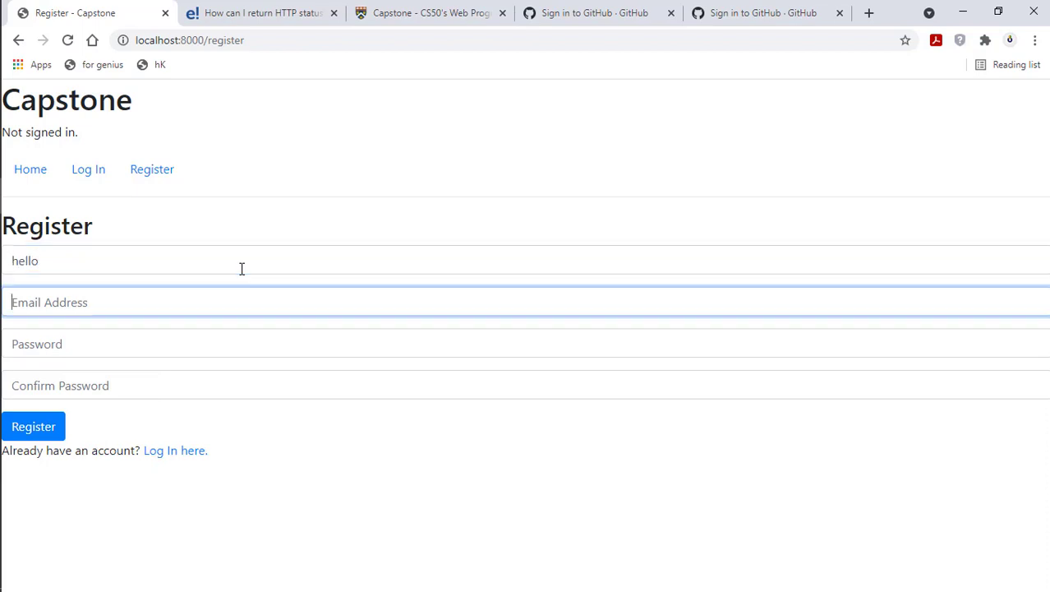
{"action": "type", "text": "hello@"}
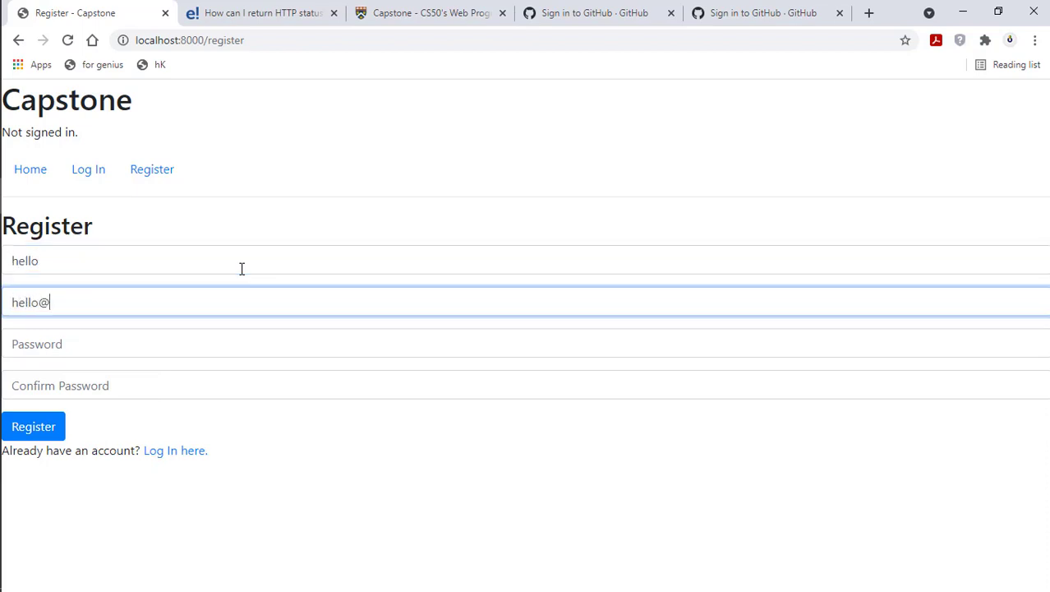
{"action": "type", "text": "world.com"}
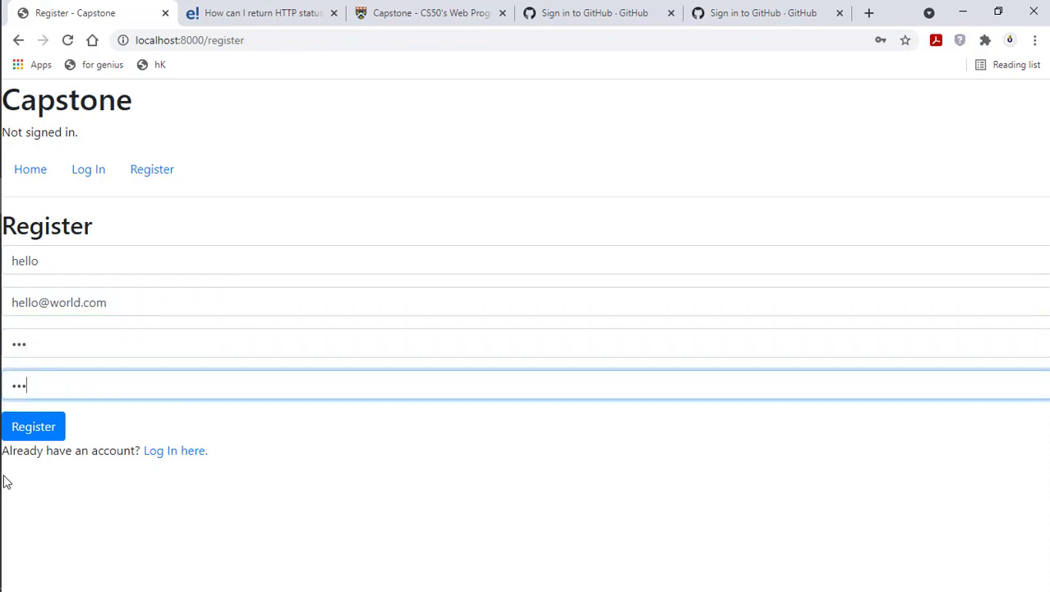
{"action": "left_click", "coordinate": [33, 425]}
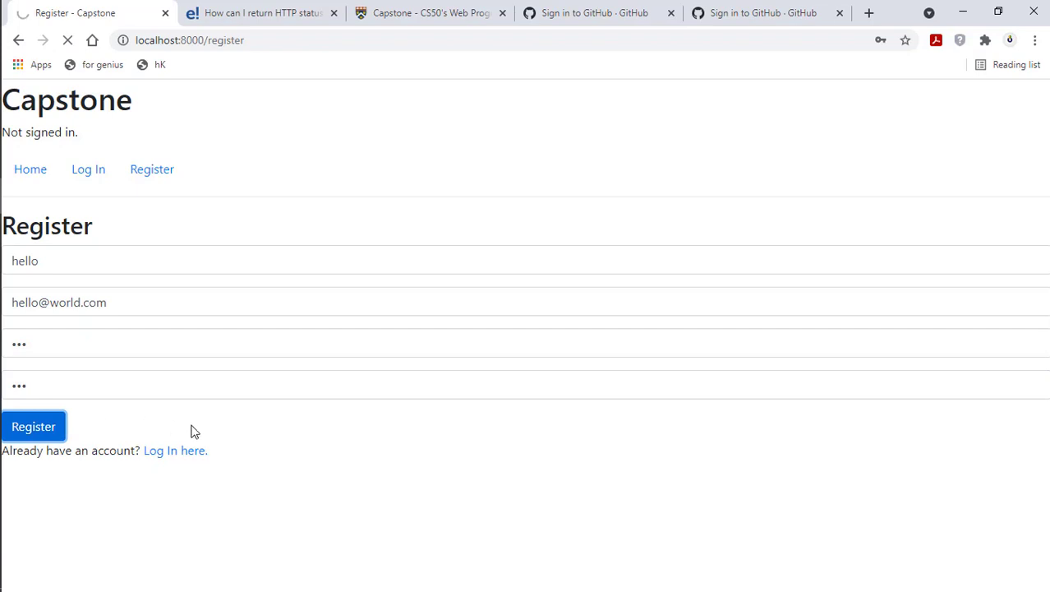
Step: Clear Chrome's 'Change your password' popup, landing on the home page signed in as hello
{"action": "left_click", "coordinate": [33, 425]}
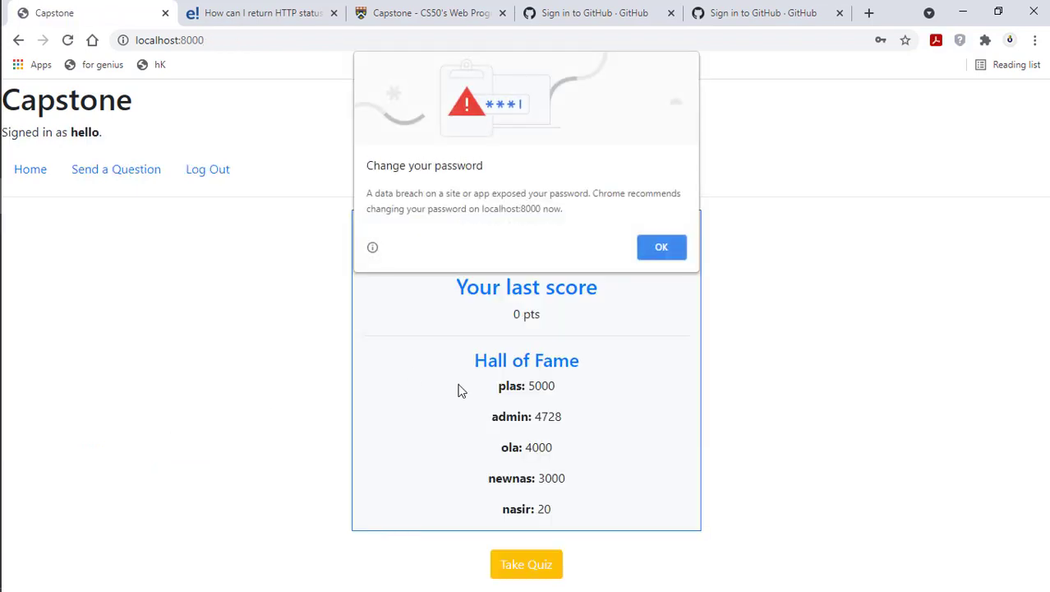
{"action": "left_click", "coordinate": [661, 247]}
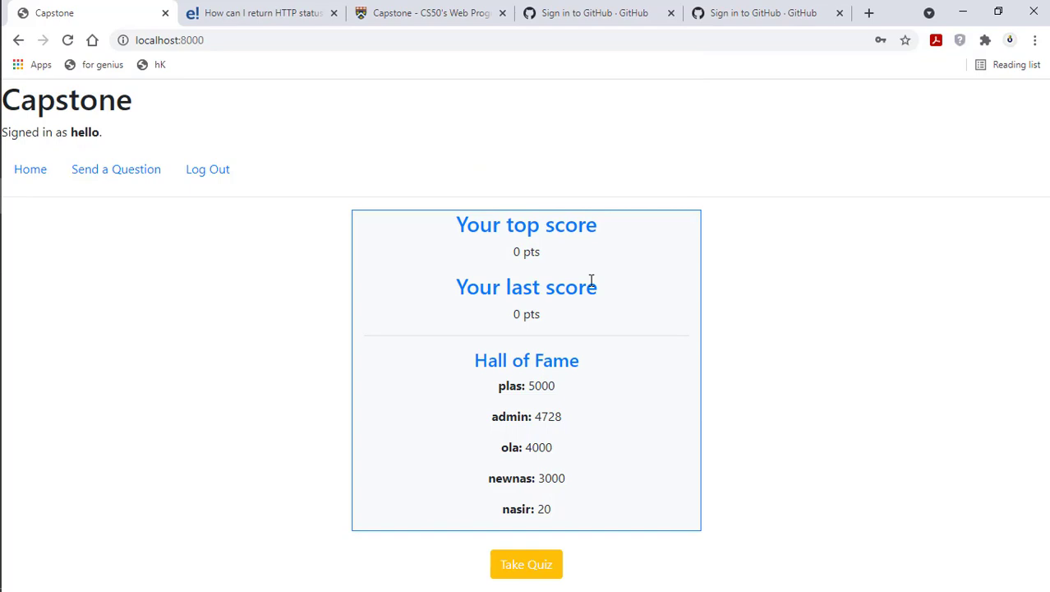
{"action": "mouse_move", "coordinate": [79, 132]}
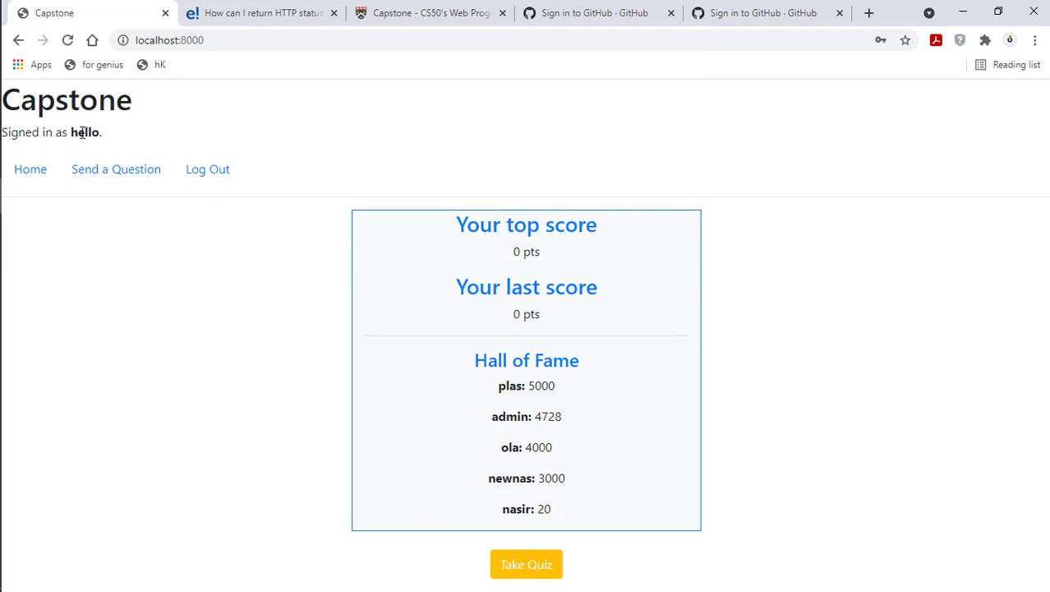
{"action": "mouse_move", "coordinate": [526, 564]}
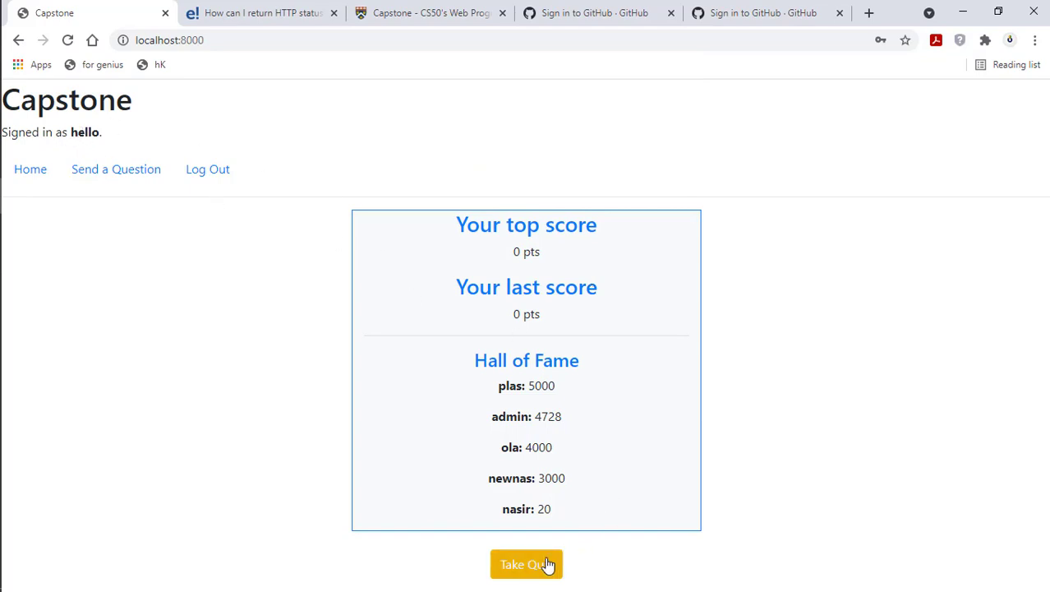
Step: Start the GEO50W quiz and answer questions 1-3 with printing, long and readable
{"action": "left_click", "coordinate": [526, 564]}
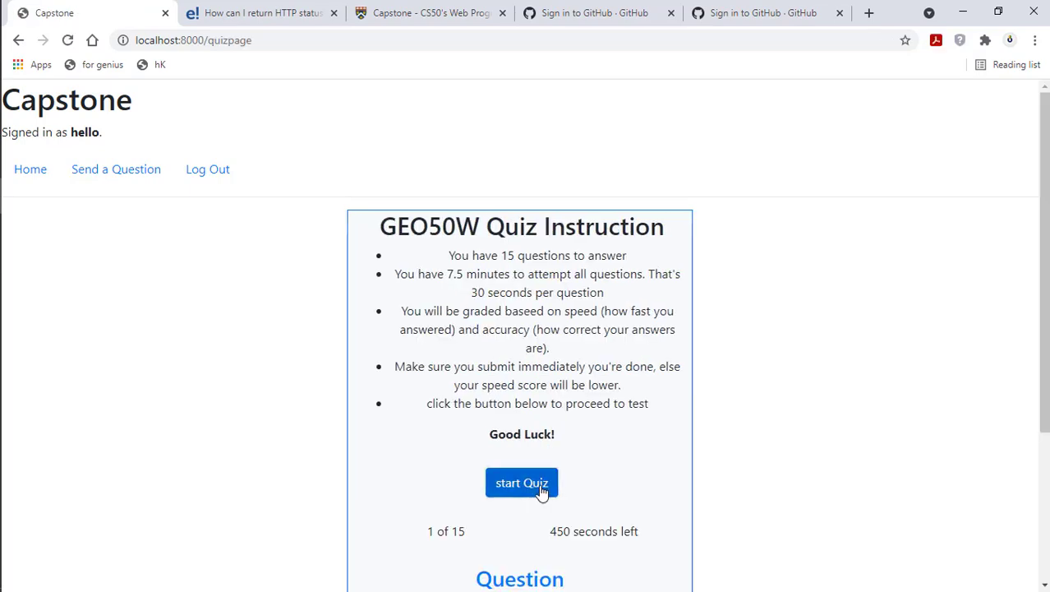
{"action": "left_click", "coordinate": [522, 483]}
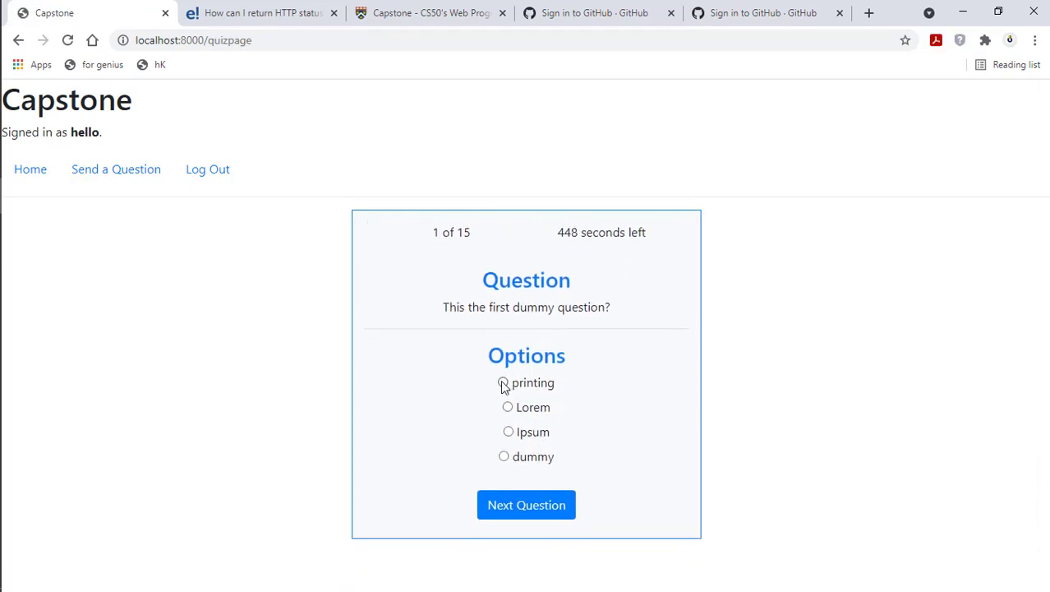
{"action": "left_click", "coordinate": [503, 381]}
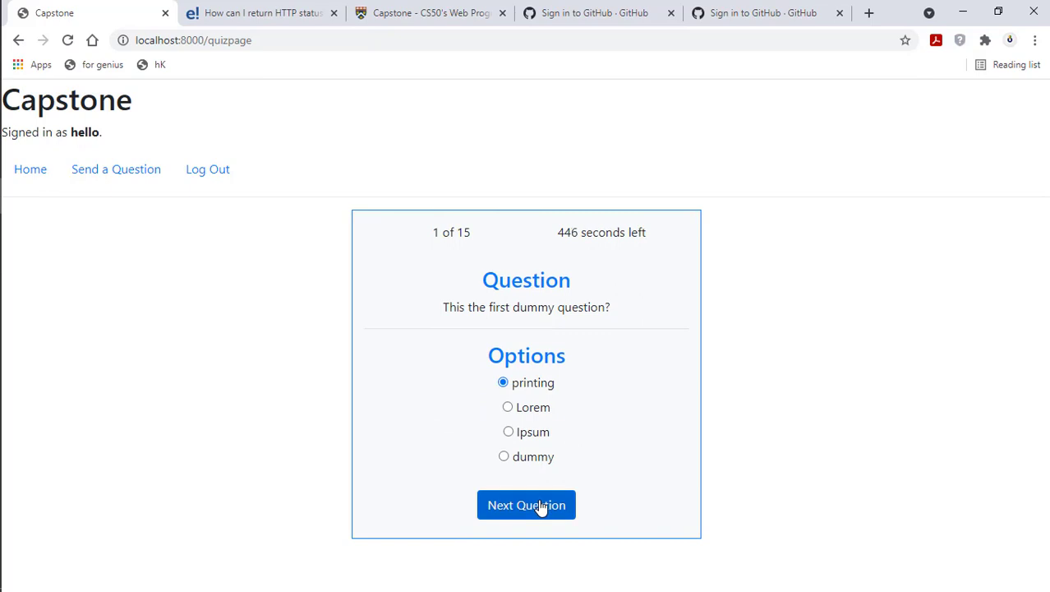
{"action": "left_click", "coordinate": [526, 504]}
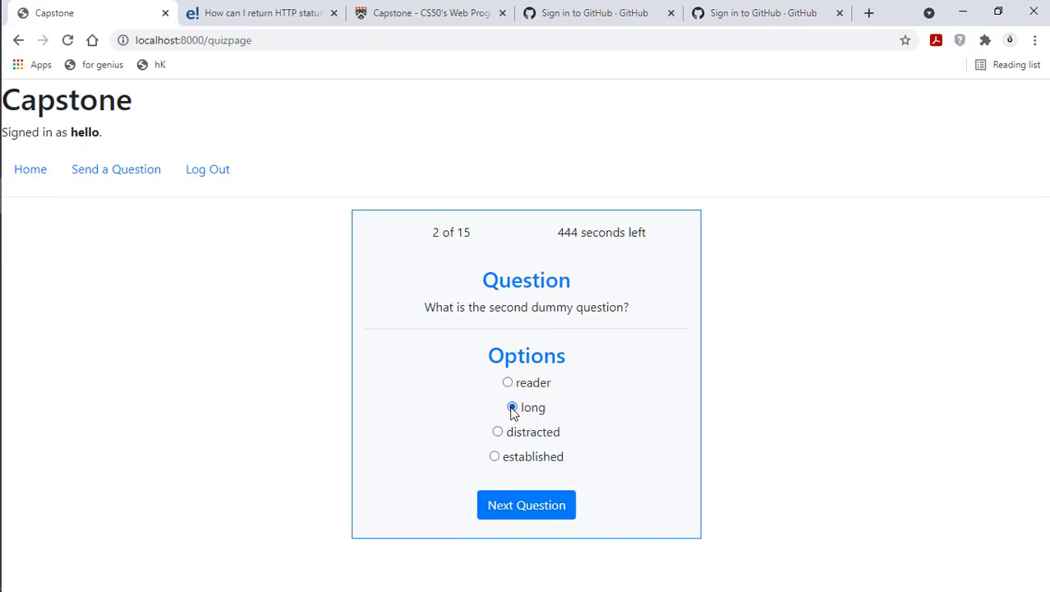
{"action": "left_click", "coordinate": [526, 505]}
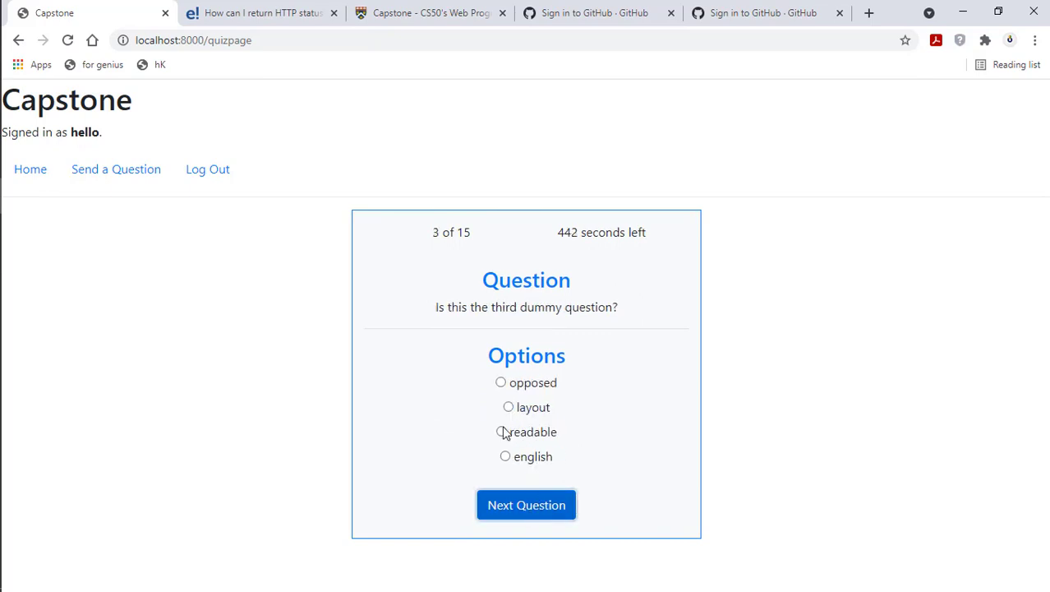
{"action": "left_click", "coordinate": [499, 430]}
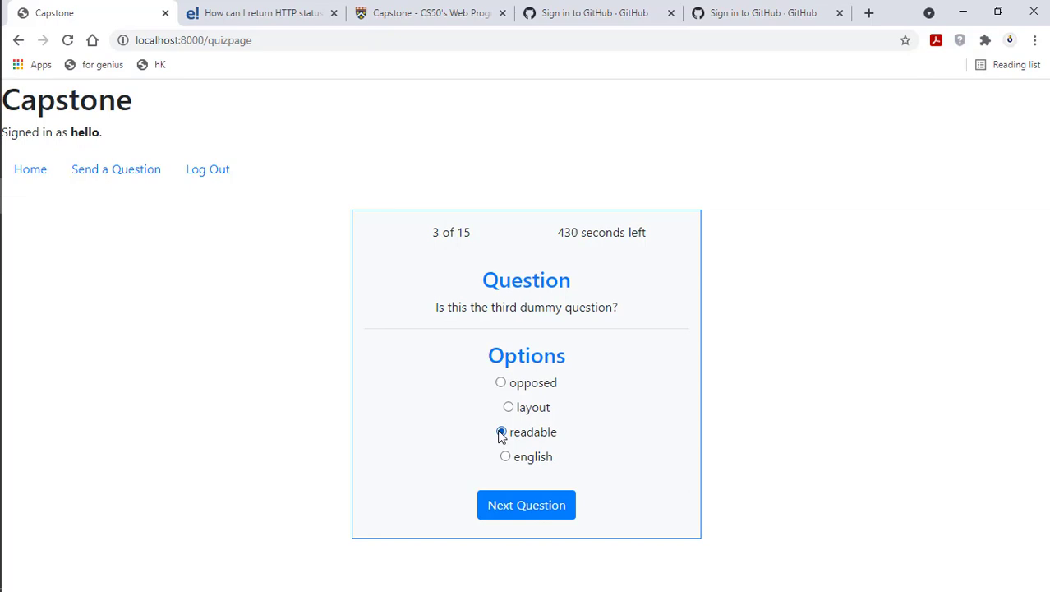
{"action": "left_click", "coordinate": [499, 430]}
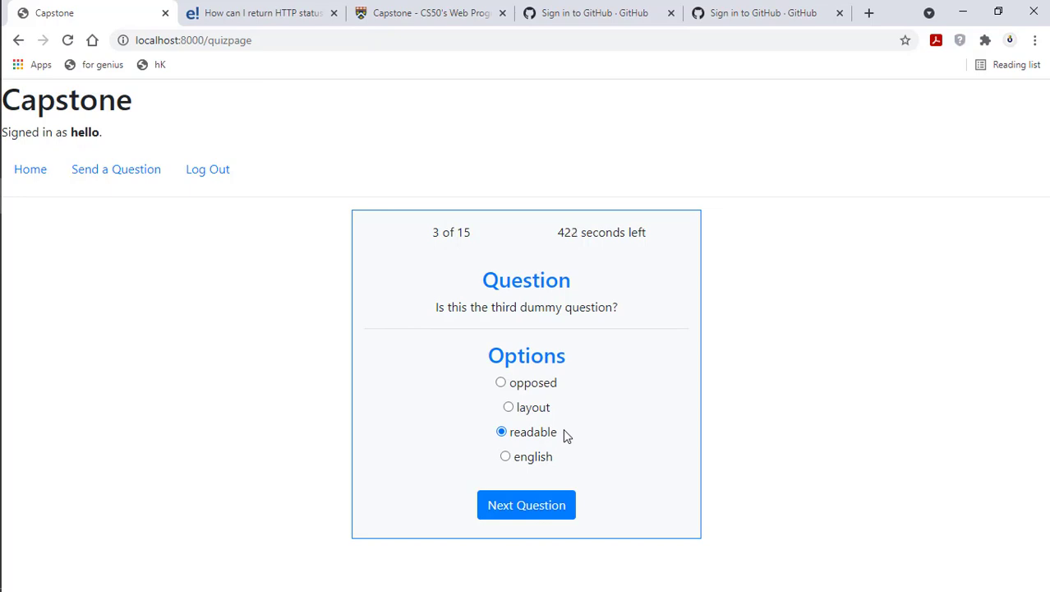
Step: Answer questions 4-7 with typesetting, Porro, printing and typesetting
{"action": "left_click", "coordinate": [526, 504]}
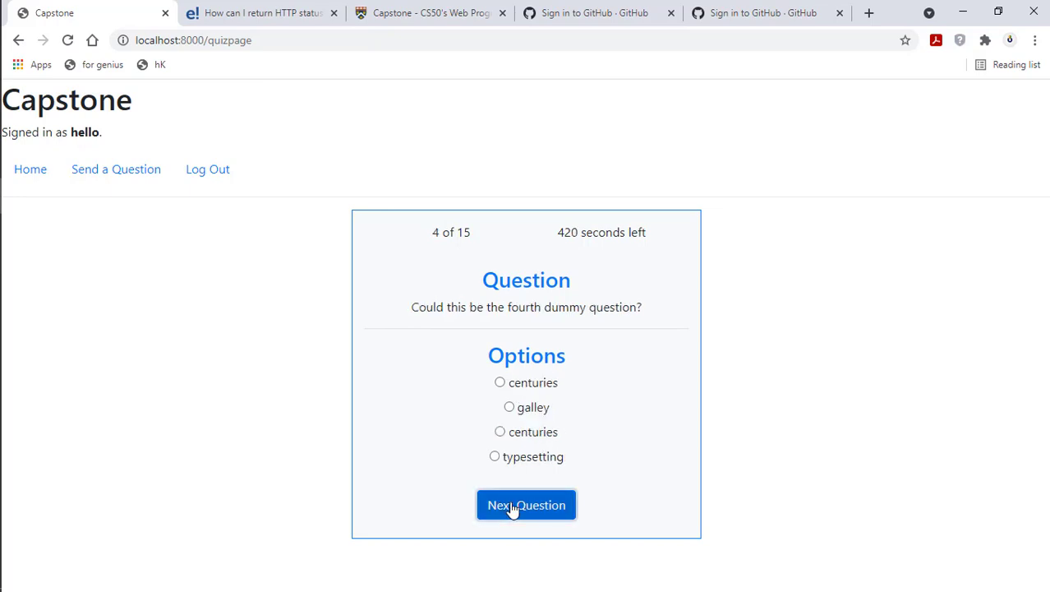
{"action": "left_click", "coordinate": [494, 457]}
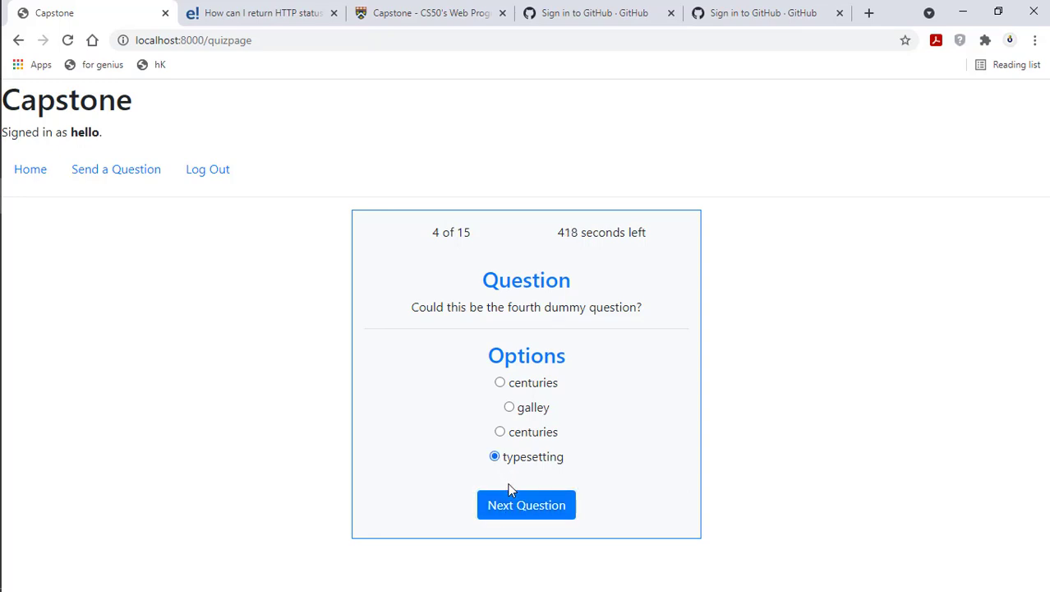
{"action": "left_click", "coordinate": [526, 505]}
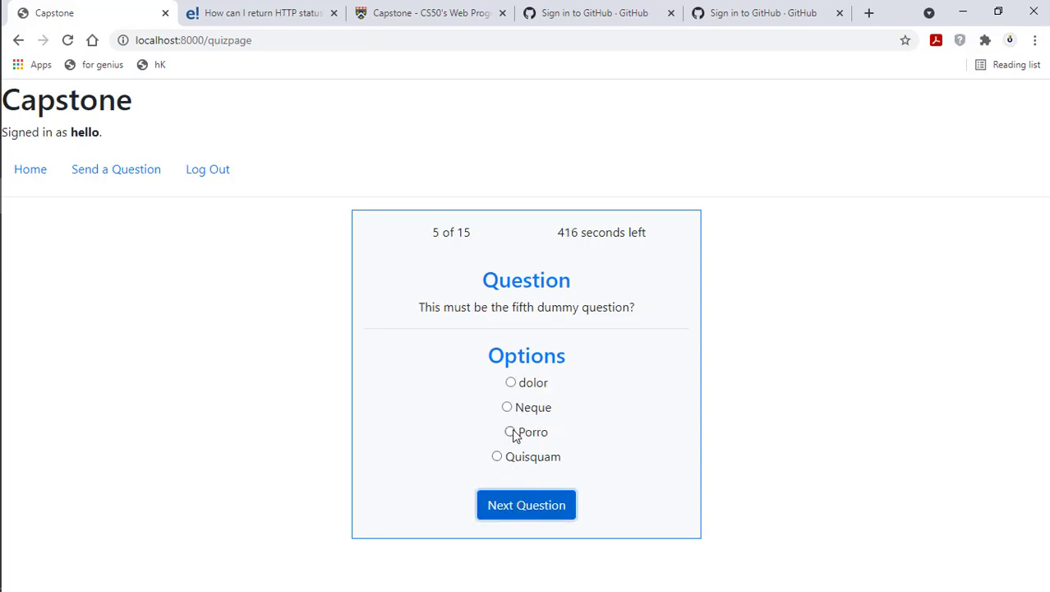
{"action": "left_click", "coordinate": [526, 504]}
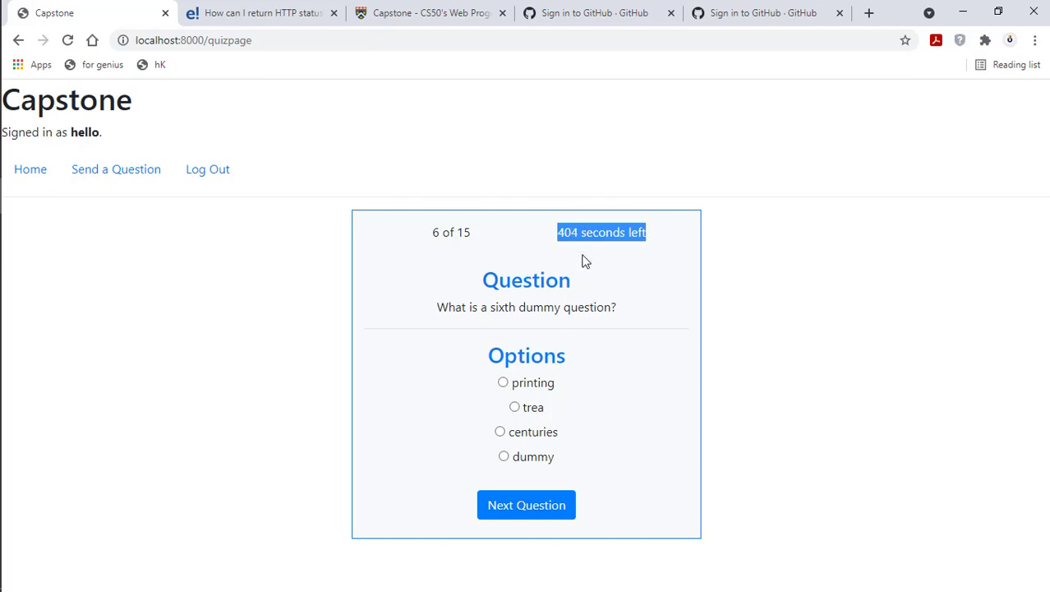
{"action": "left_click", "coordinate": [503, 382]}
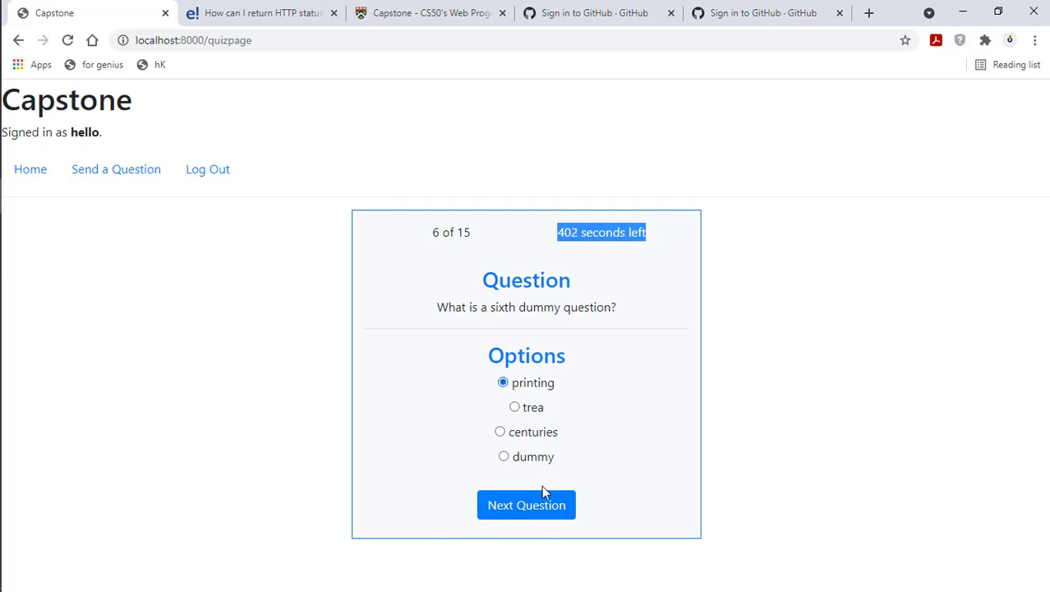
{"action": "left_click", "coordinate": [526, 504]}
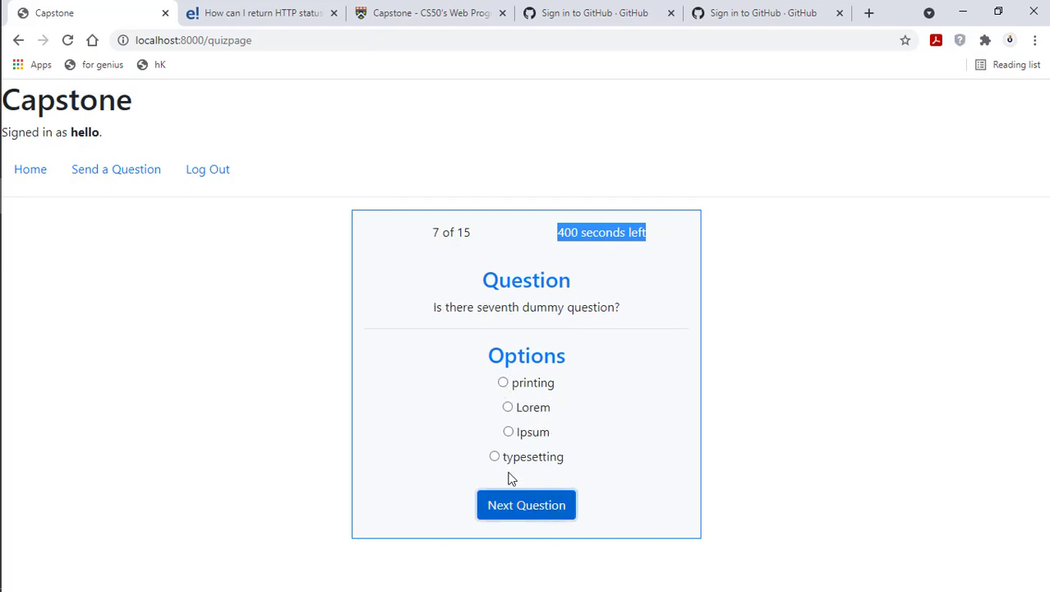
{"action": "left_click", "coordinate": [493, 457]}
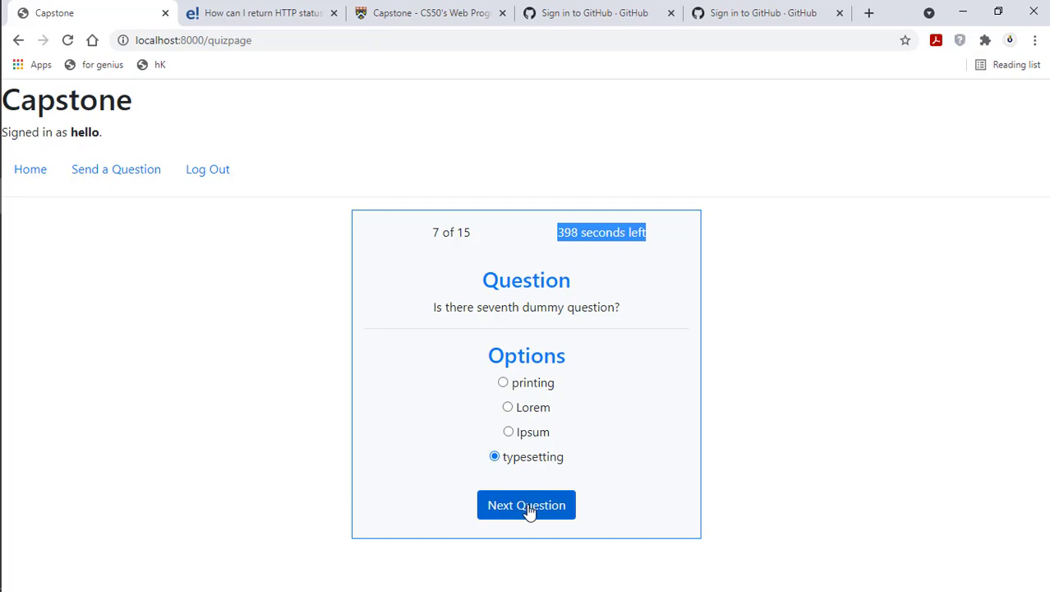
{"action": "left_click", "coordinate": [526, 505]}
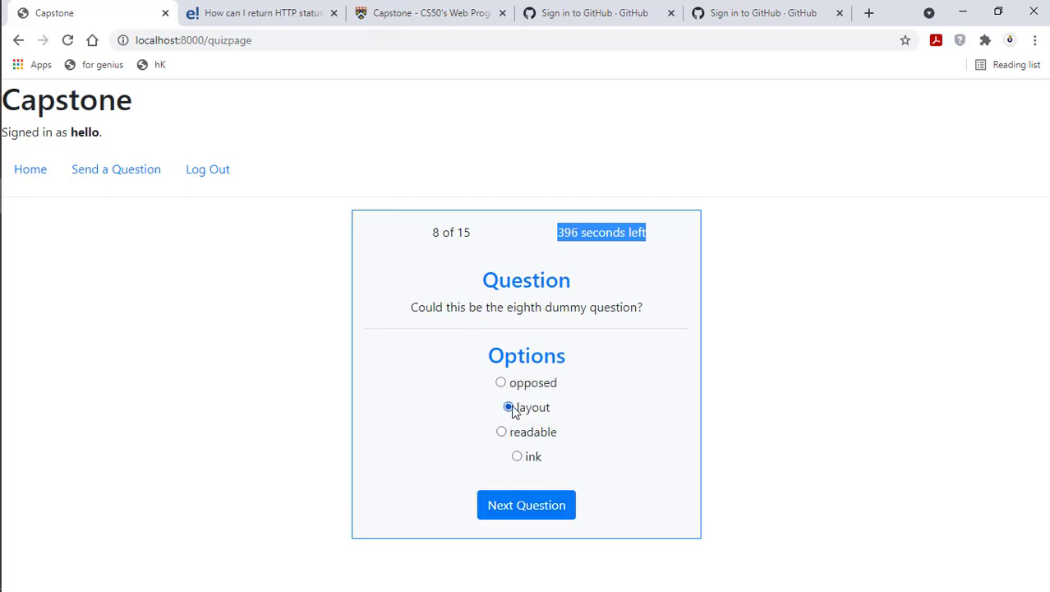
Step: Answer the next questions with distracted, Porro and Inselberg, advancing to question 13
{"action": "left_click", "coordinate": [526, 505]}
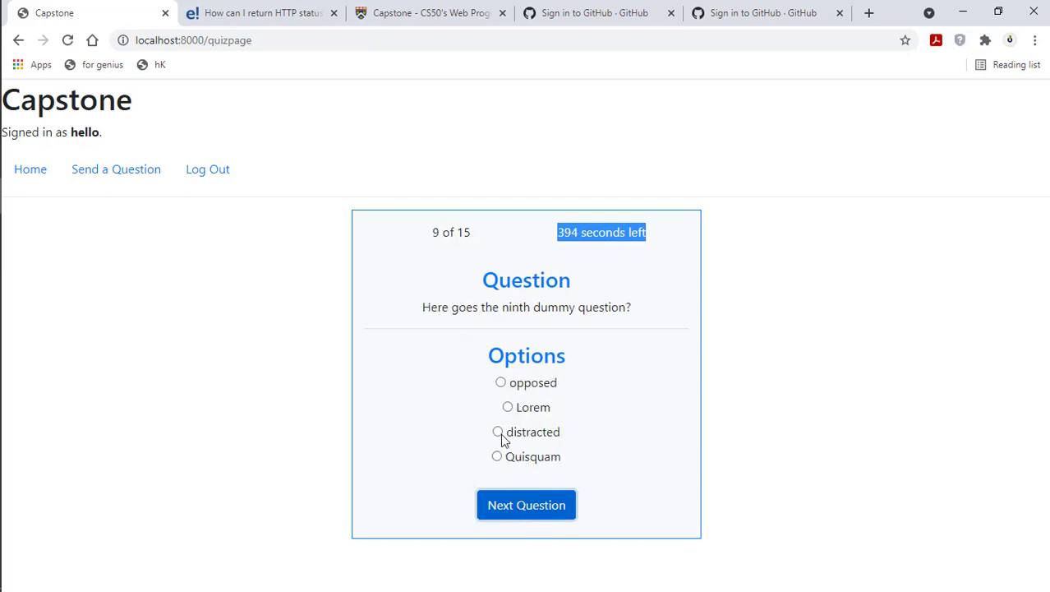
{"action": "left_click", "coordinate": [526, 504]}
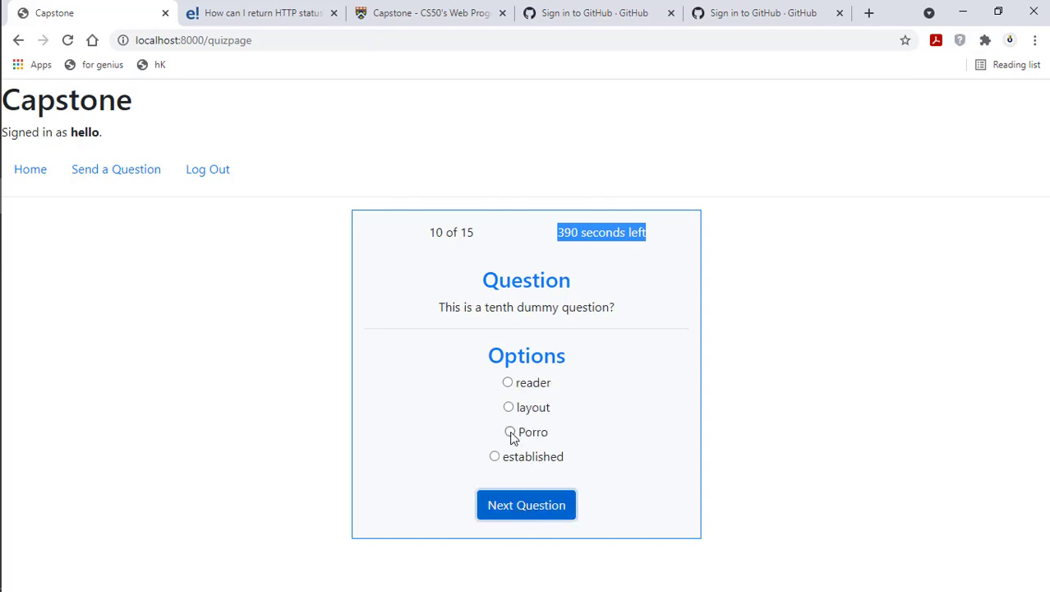
{"action": "left_click", "coordinate": [509, 430]}
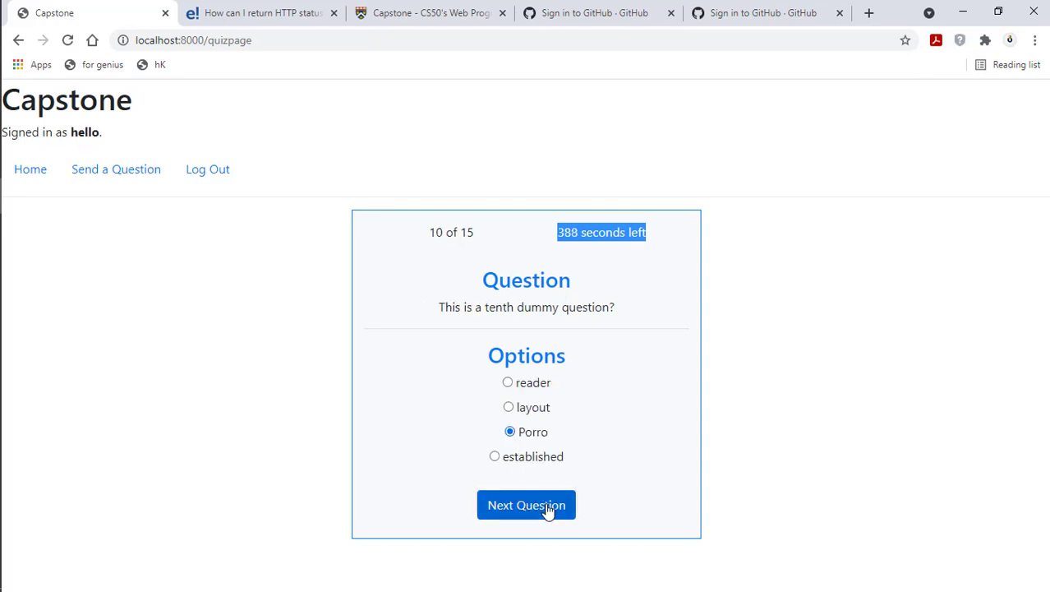
{"action": "left_click", "coordinate": [526, 505]}
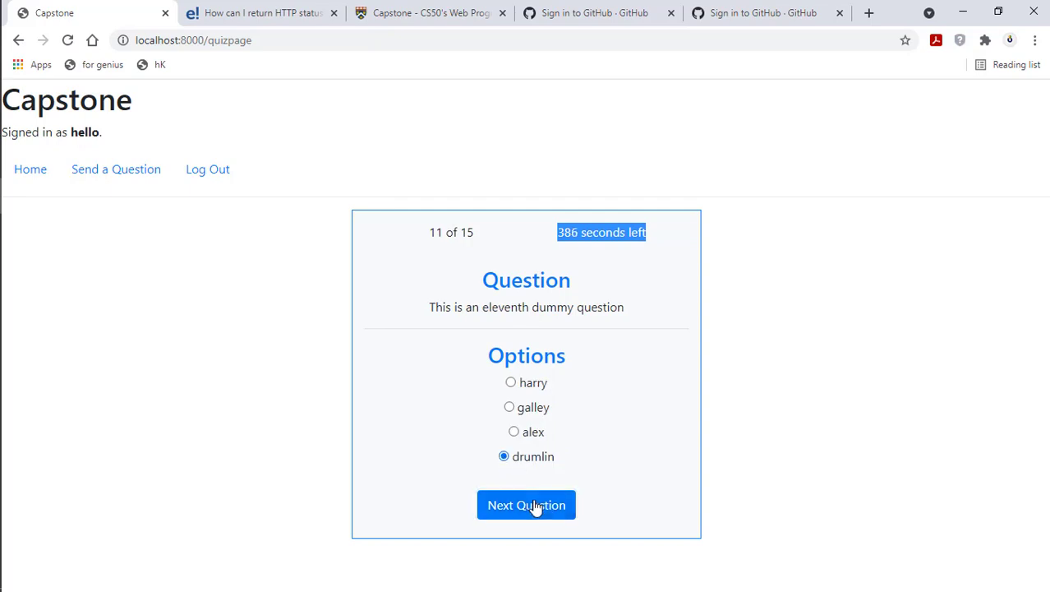
{"action": "left_click", "coordinate": [526, 505]}
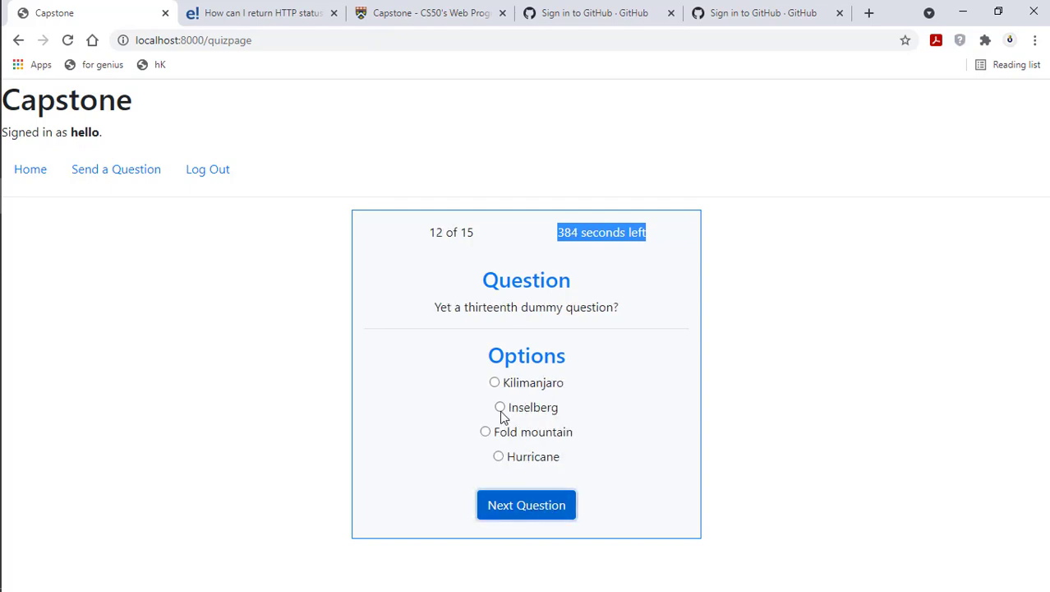
{"action": "left_click", "coordinate": [499, 405]}
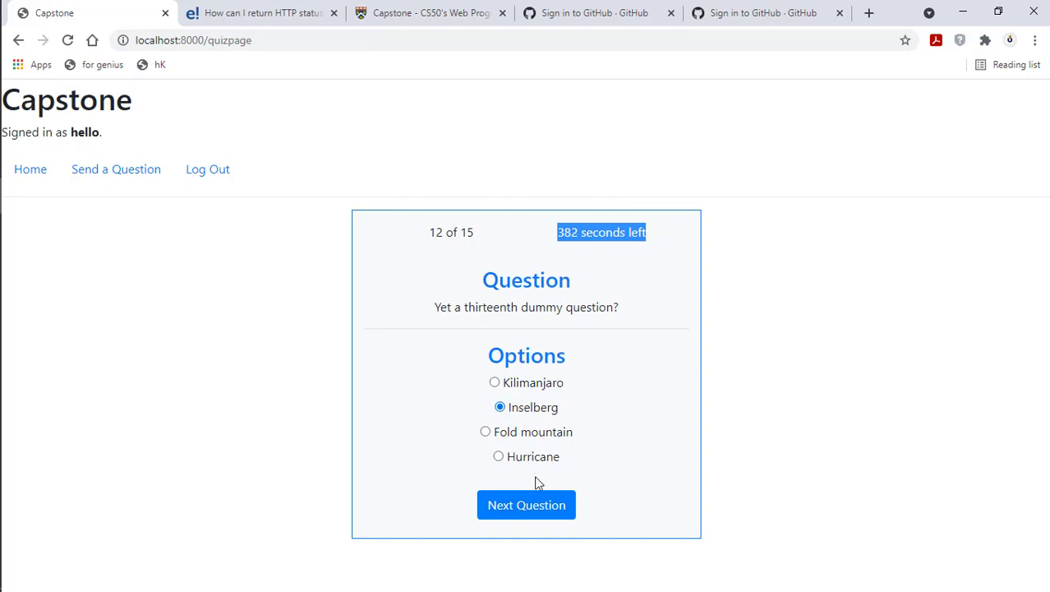
{"action": "left_click", "coordinate": [526, 504]}
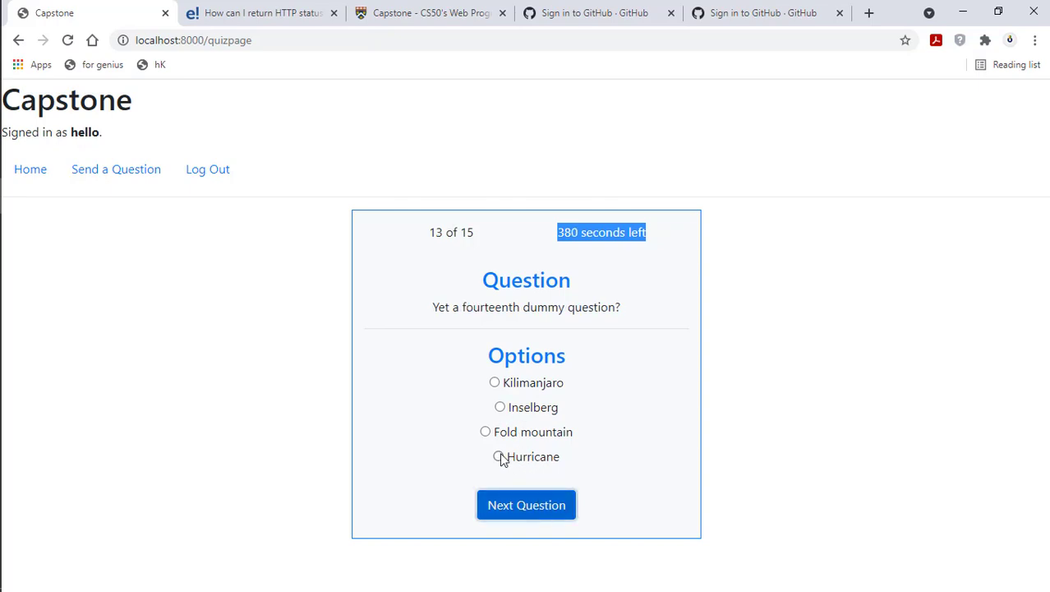
Step: Answer Hurricane and Plateau, choose Book on the final question and submit the quiz
{"action": "left_click", "coordinate": [526, 504]}
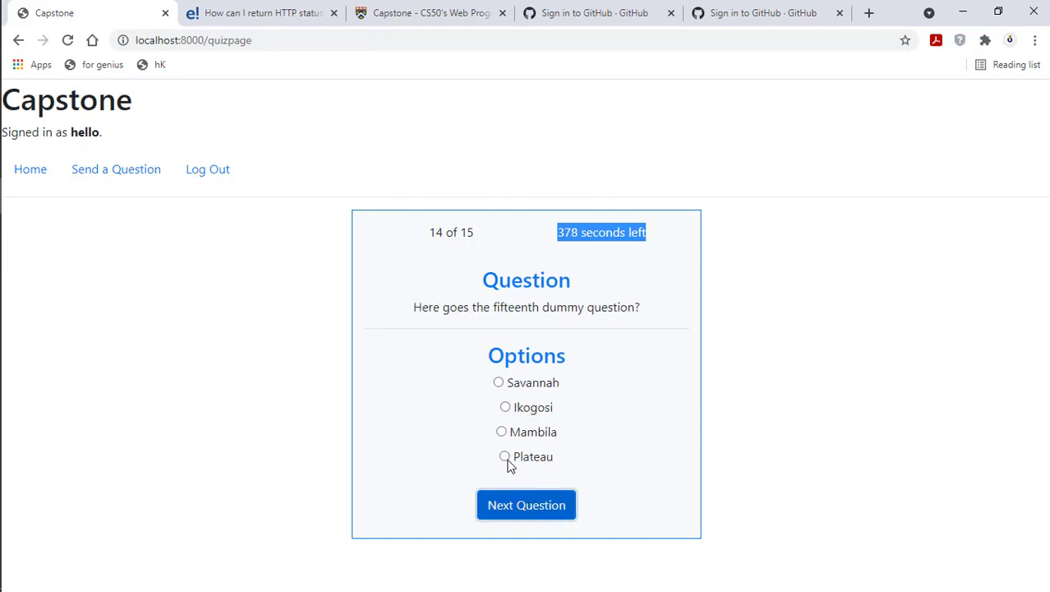
{"action": "left_click", "coordinate": [505, 457]}
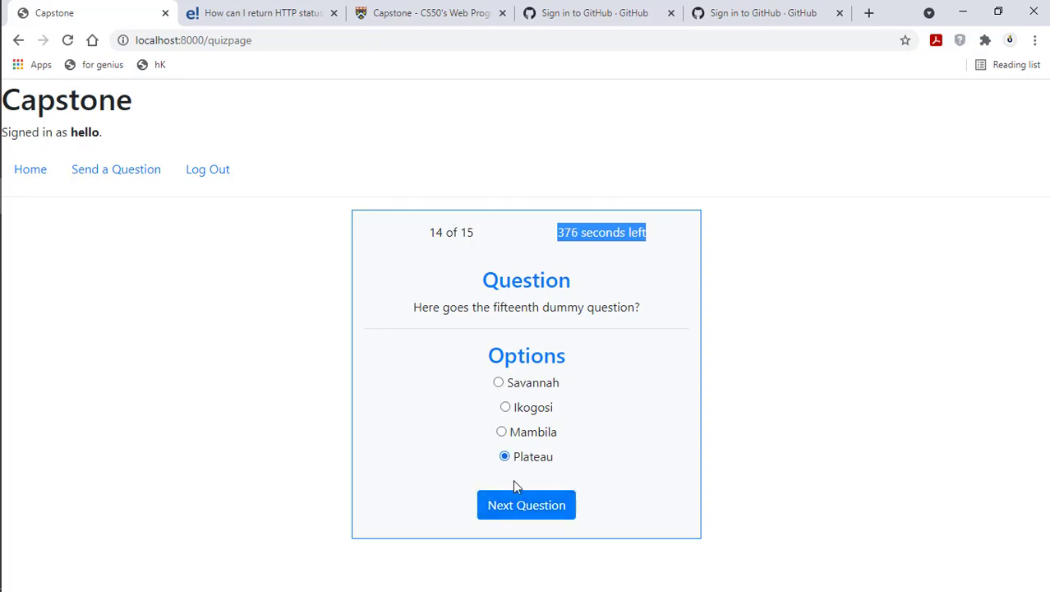
{"action": "left_click", "coordinate": [526, 505]}
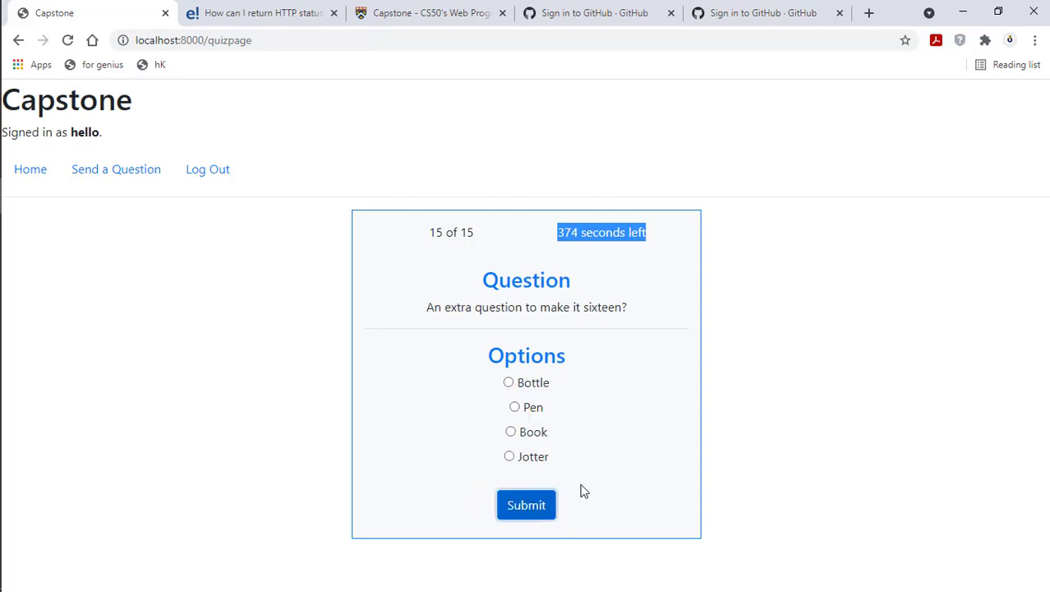
{"action": "mouse_move", "coordinate": [512, 493]}
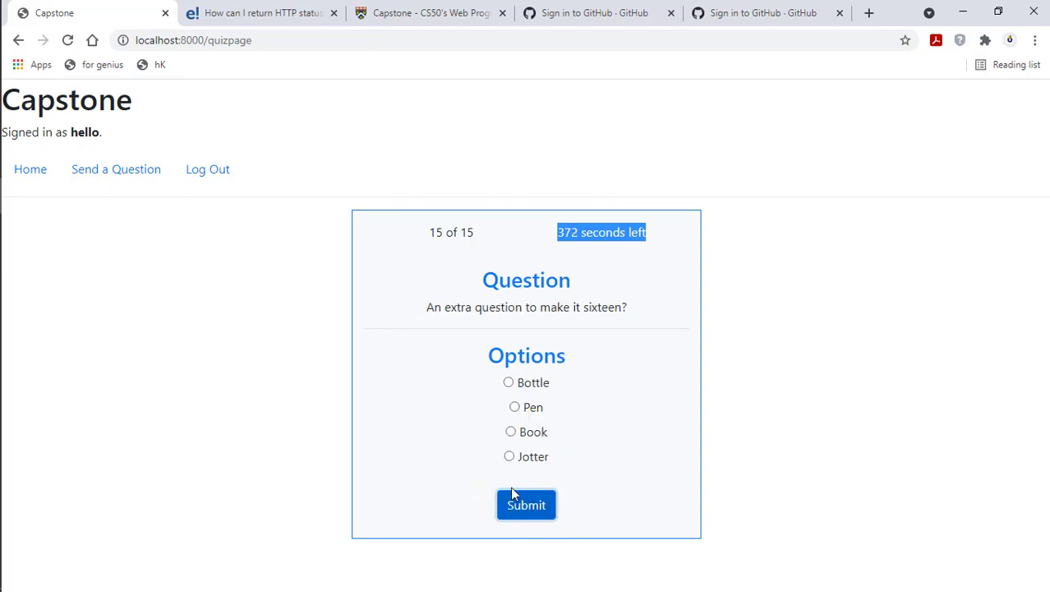
{"action": "mouse_move", "coordinate": [513, 457]}
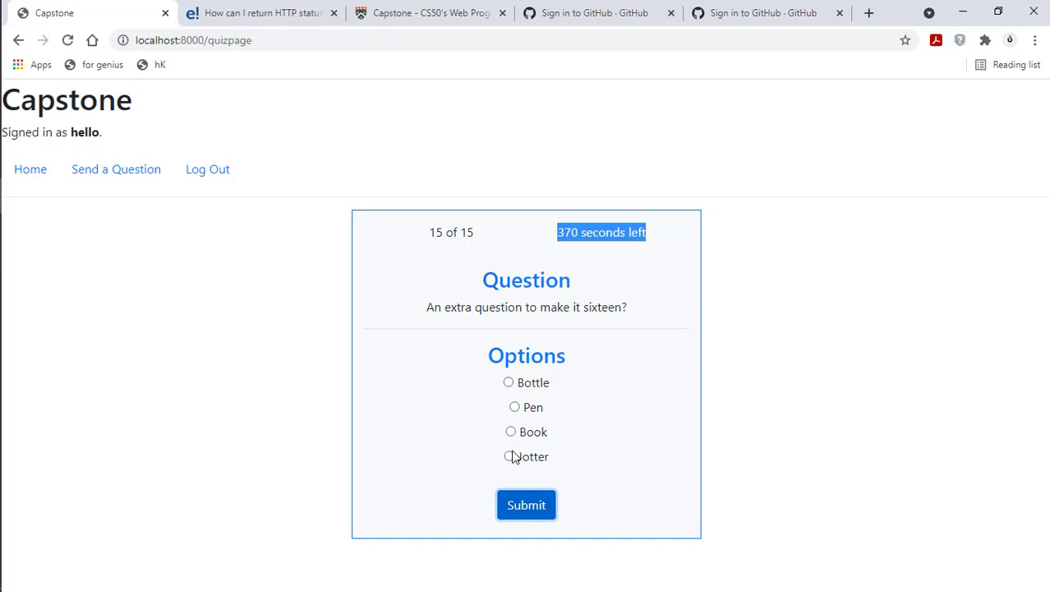
{"action": "left_click", "coordinate": [510, 431]}
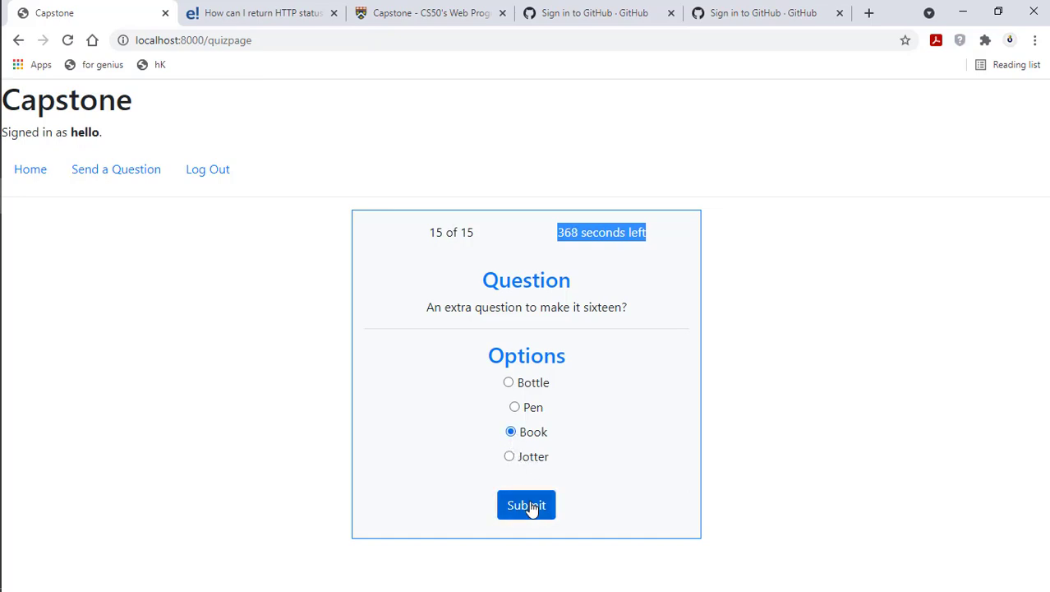
{"action": "left_click", "coordinate": [526, 504]}
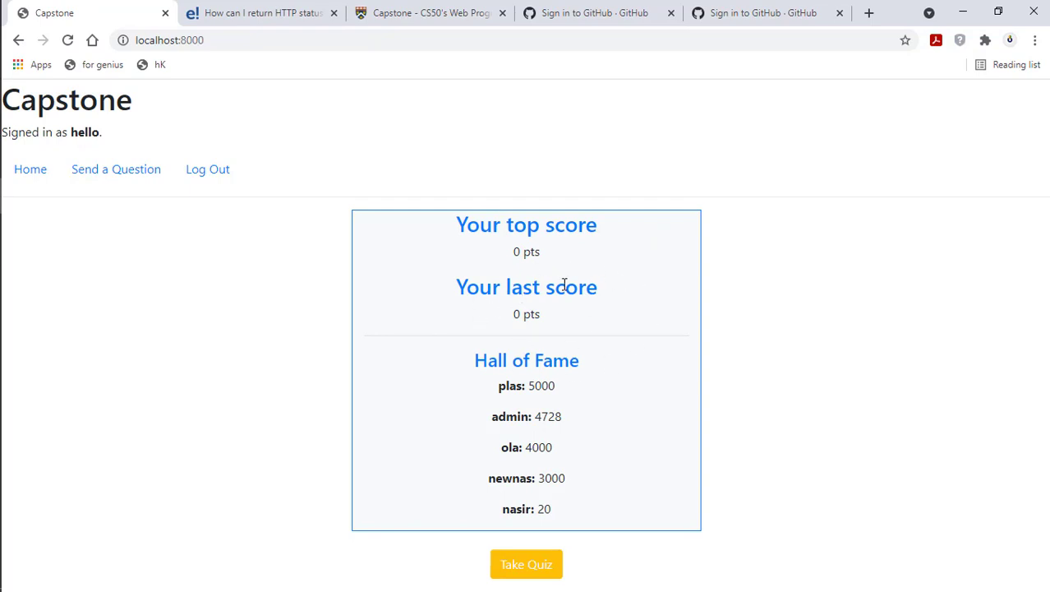
{"action": "mouse_move", "coordinate": [565, 309]}
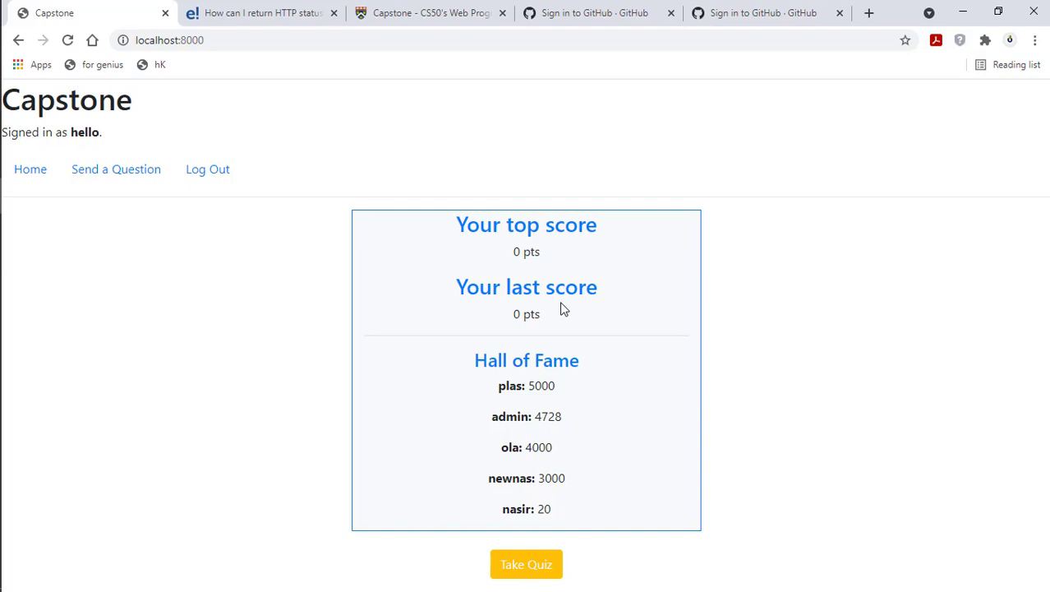
{"action": "mouse_move", "coordinate": [523, 309]}
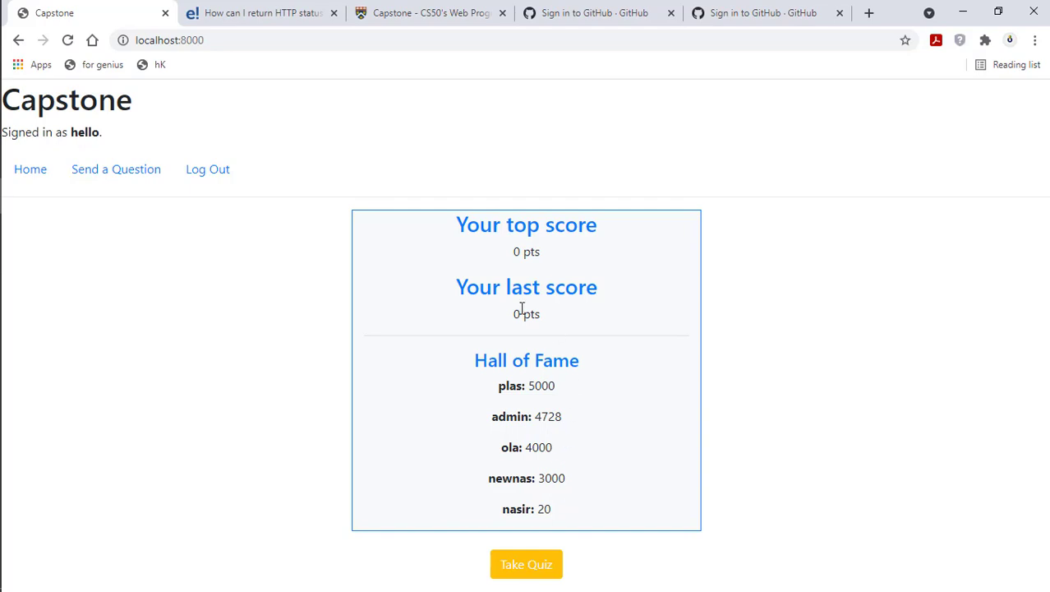
{"action": "mouse_move", "coordinate": [532, 295]}
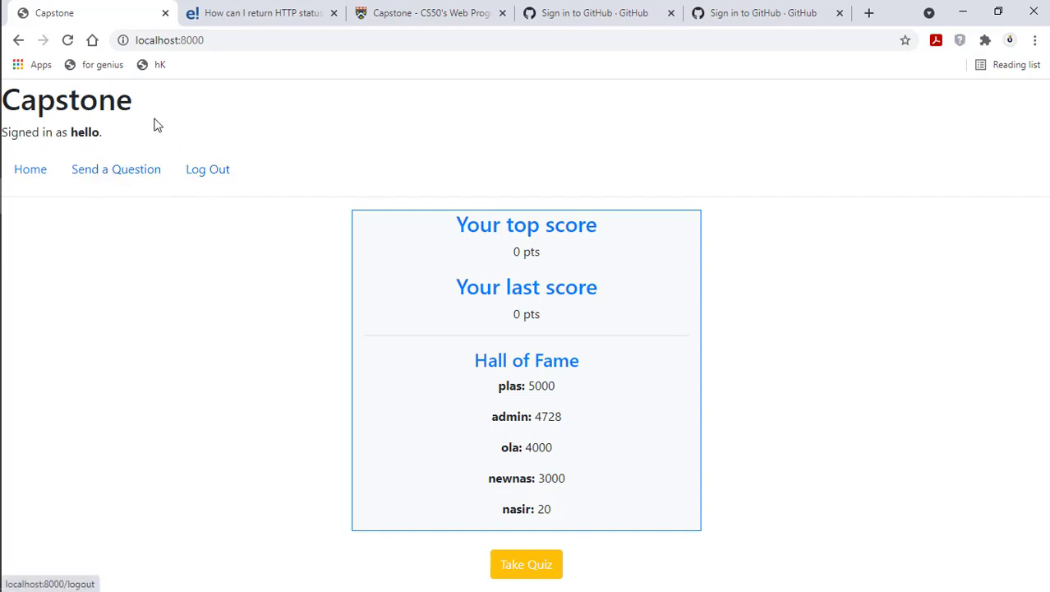
{"action": "mouse_move", "coordinate": [115, 167]}
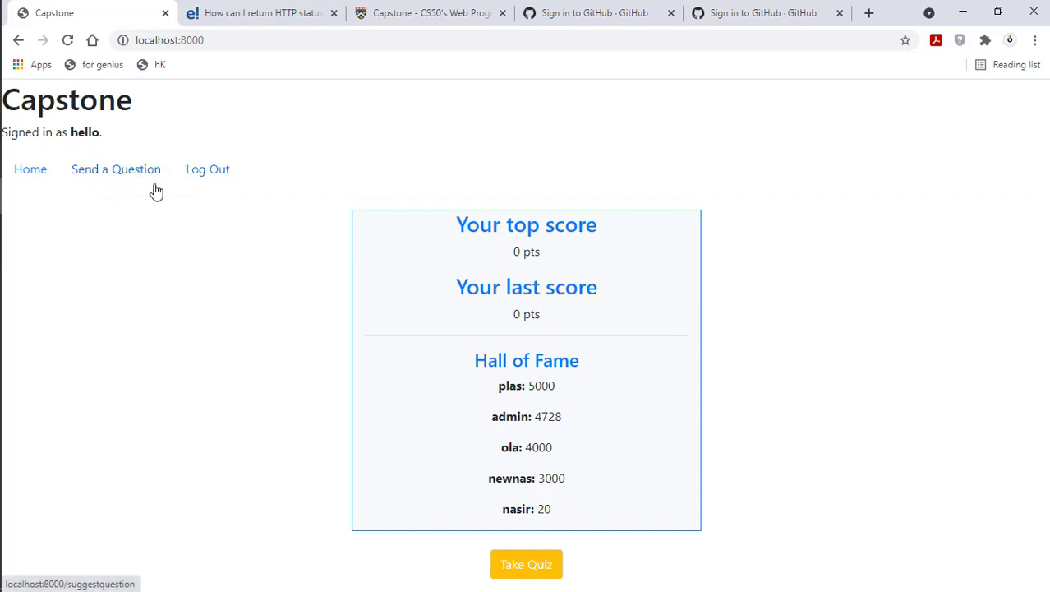
{"action": "mouse_move", "coordinate": [494, 257]}
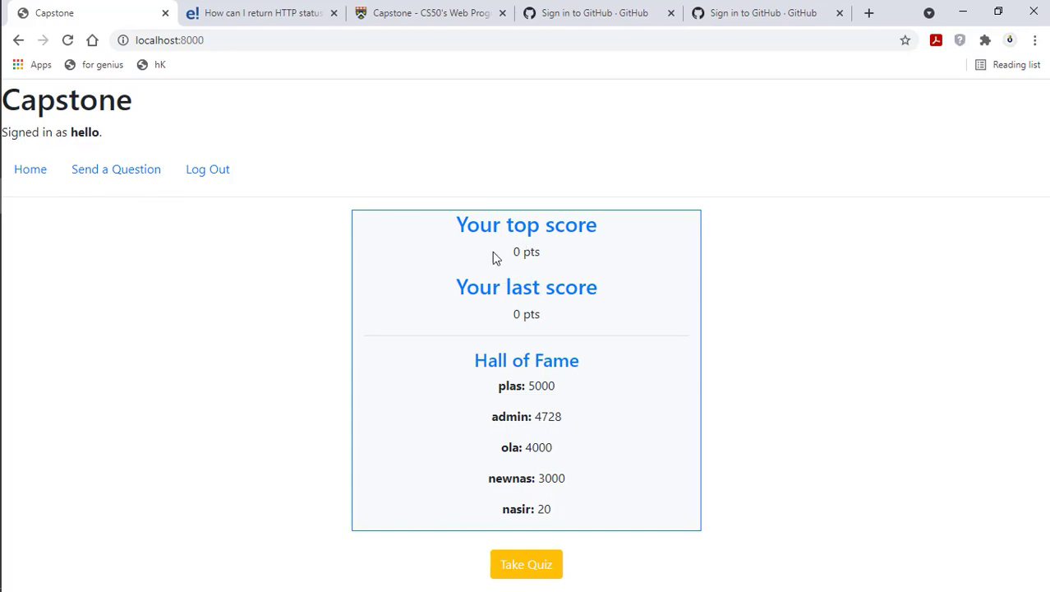
{"action": "mouse_move", "coordinate": [532, 273]}
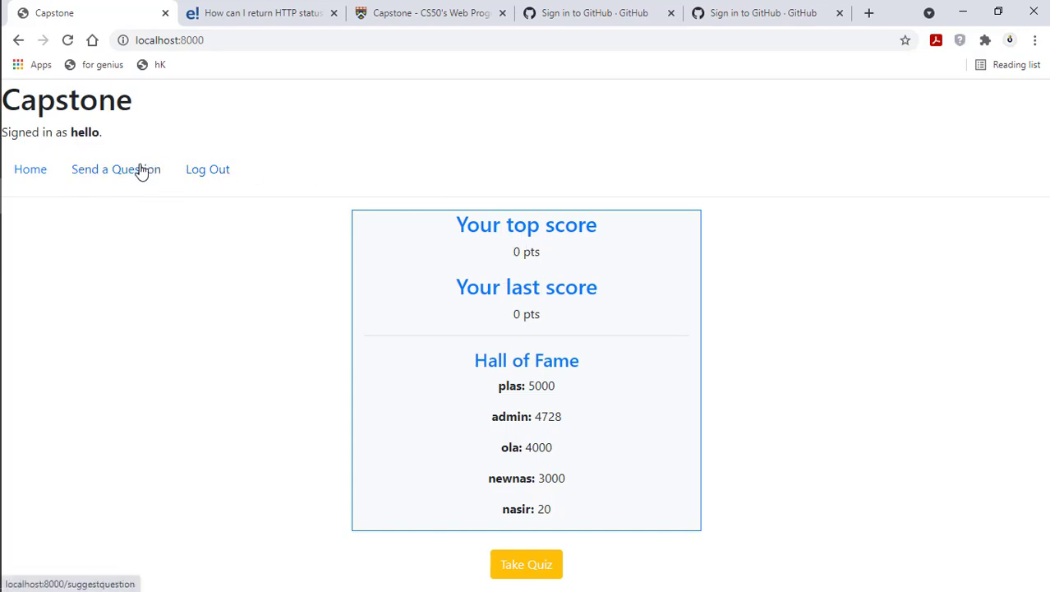
Step: Go to Send a Question, which refuses hello for having under 1500 points
{"action": "left_click", "coordinate": [115, 168]}
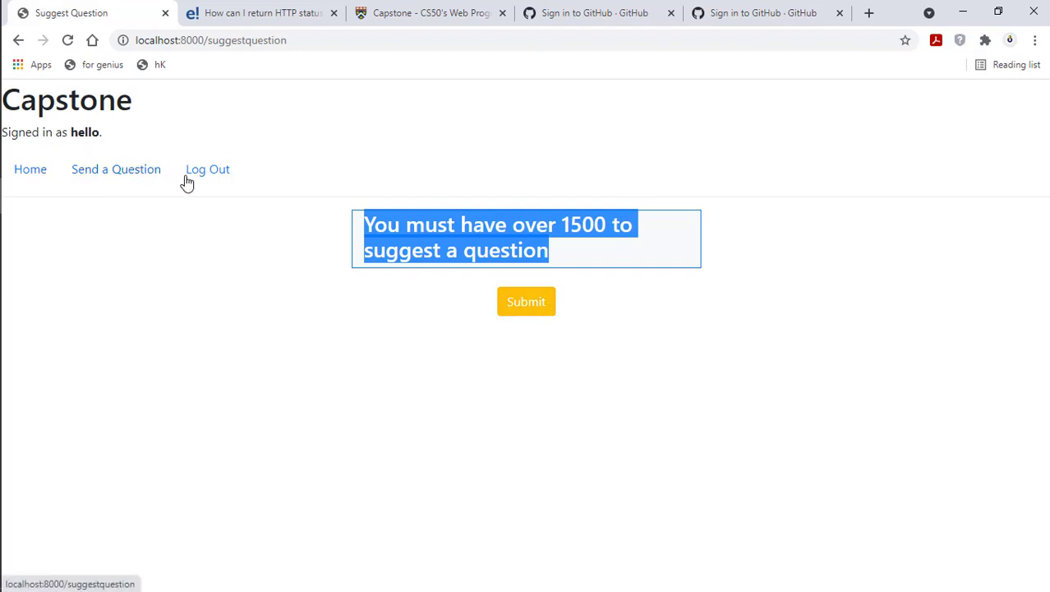
Step: Log out of hello and sign in as newnas using the saved username suggestion
{"action": "left_click", "coordinate": [207, 167]}
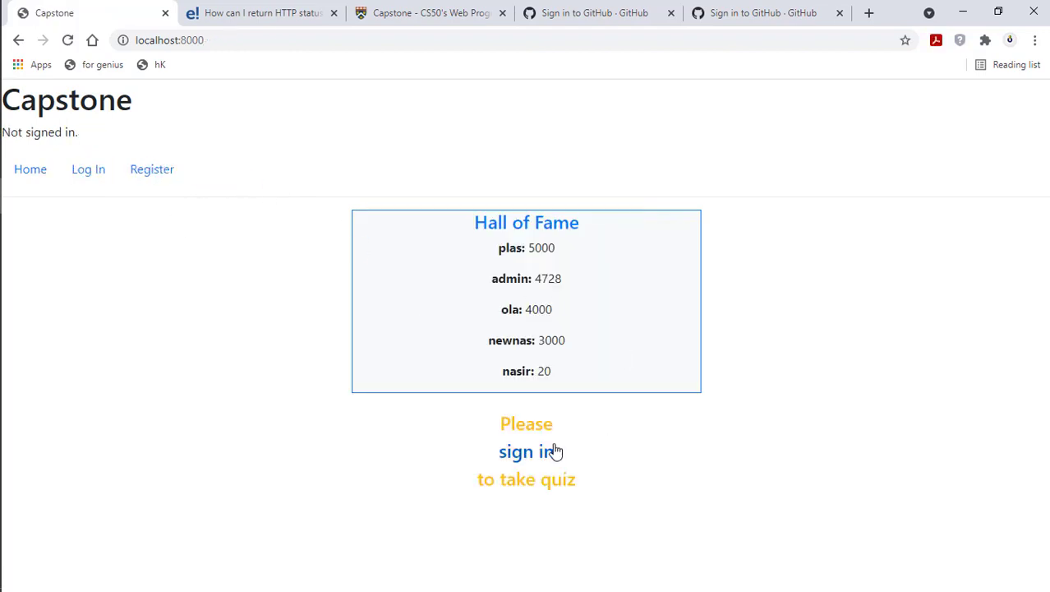
{"action": "left_click", "coordinate": [526, 450]}
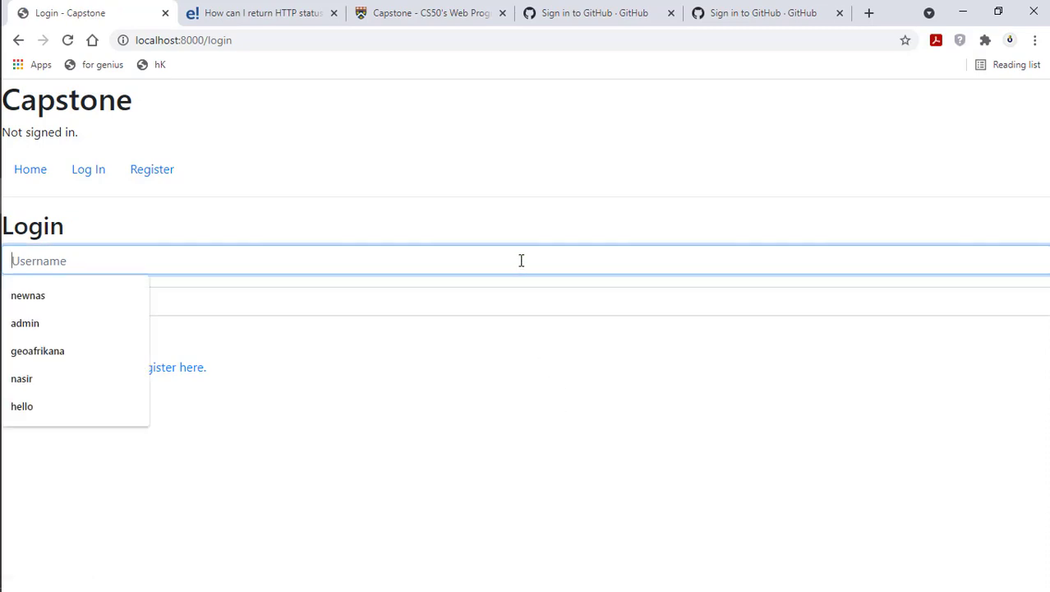
{"action": "type", "text": "n"}
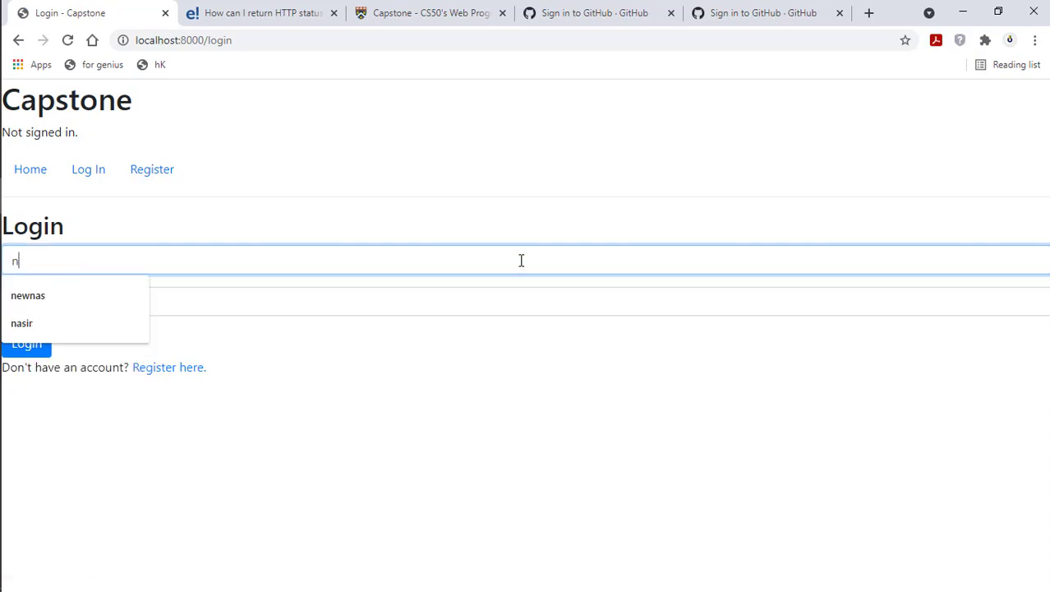
{"action": "left_click", "coordinate": [28, 295]}
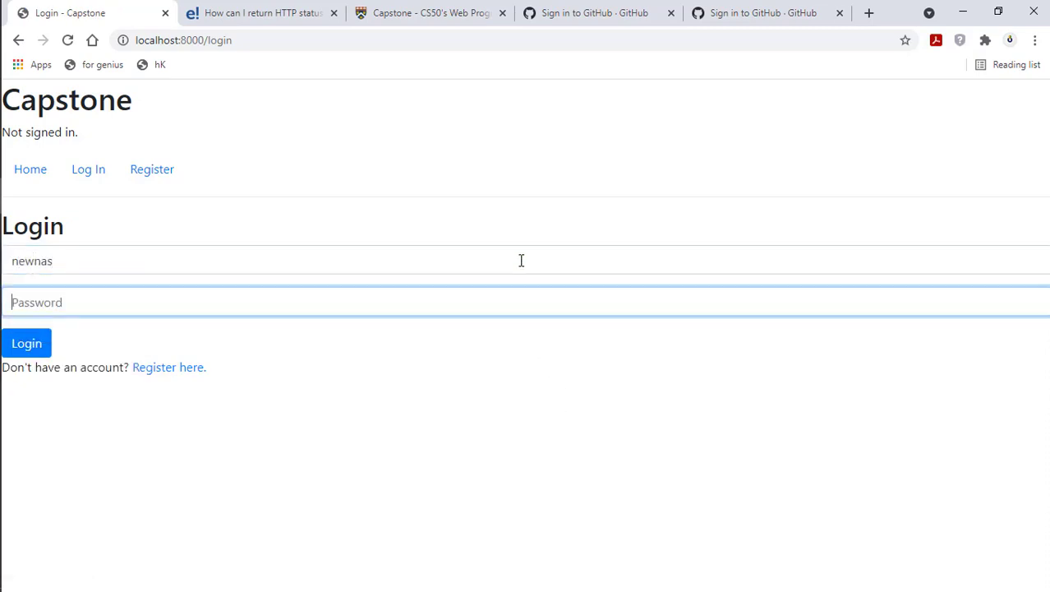
{"action": "left_click", "coordinate": [27, 343]}
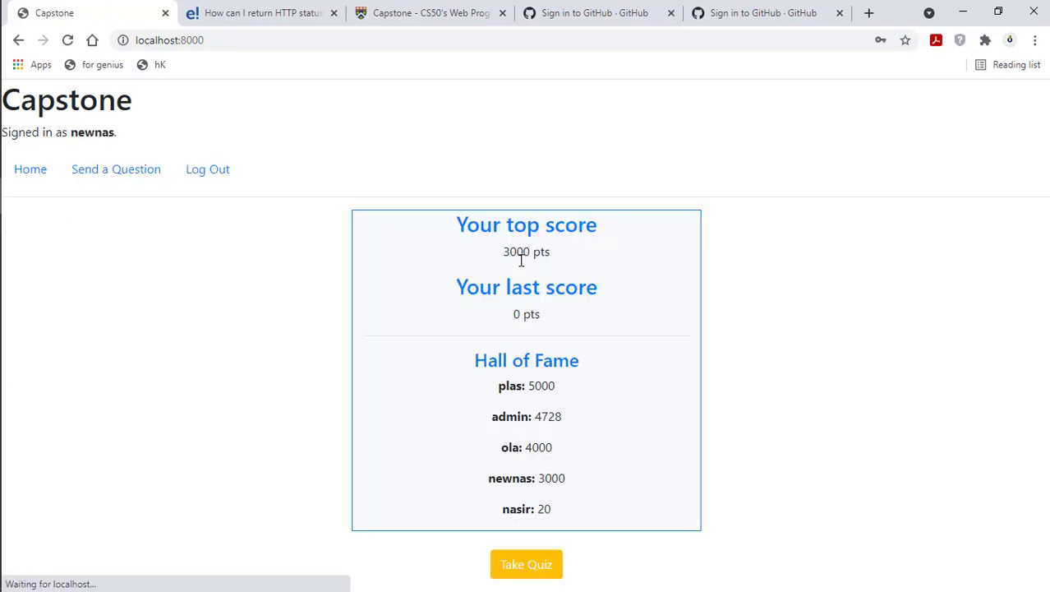
{"action": "mouse_move", "coordinate": [266, 270]}
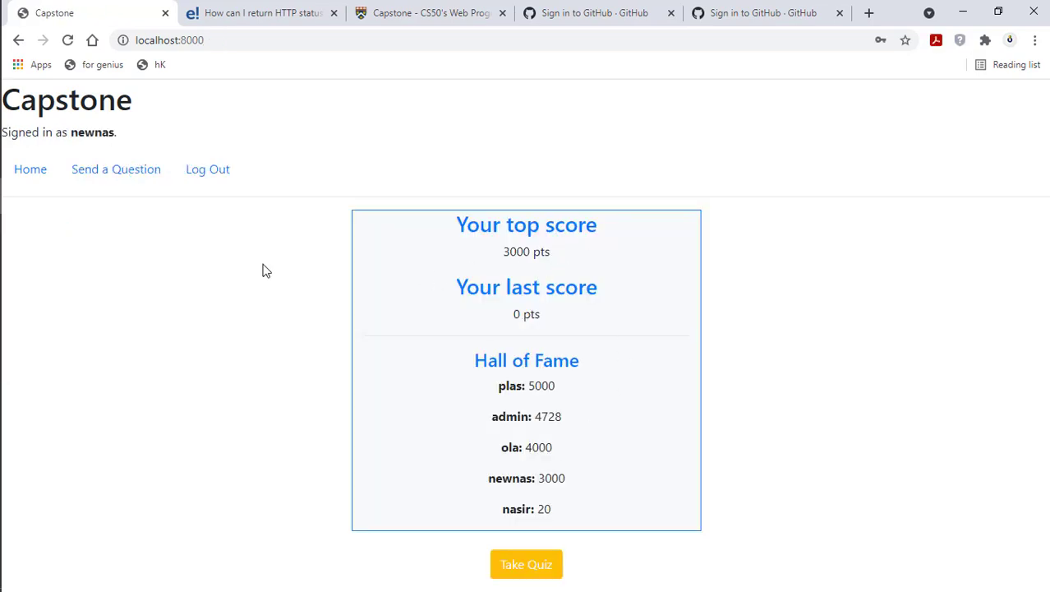
Step: Submit a Human Geography question with options phone, Rail, carto, Digitize and Option1 correct
{"action": "left_click", "coordinate": [115, 168]}
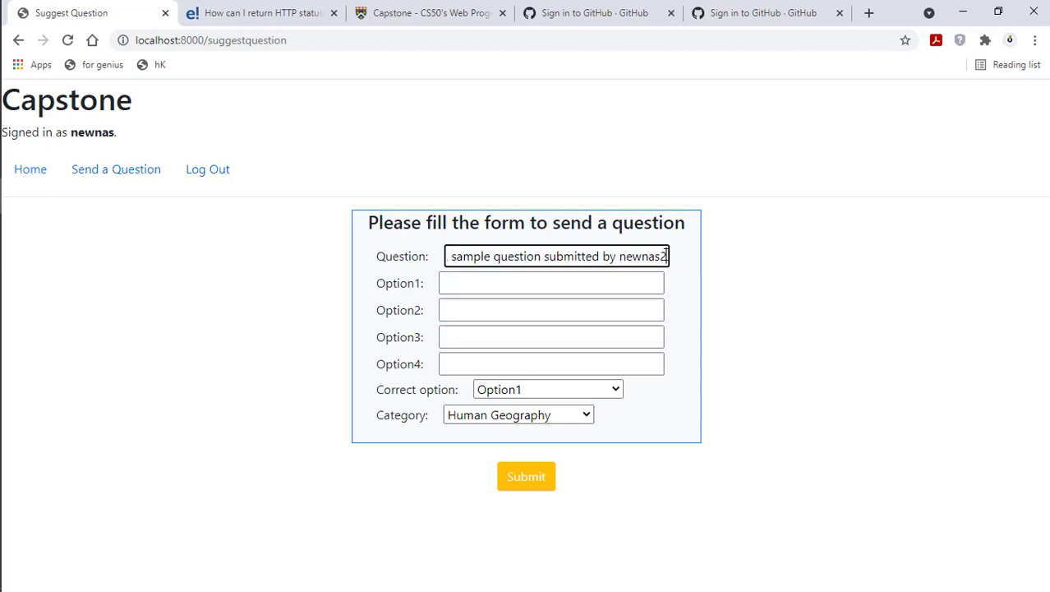
{"action": "type", "text": "phone"}
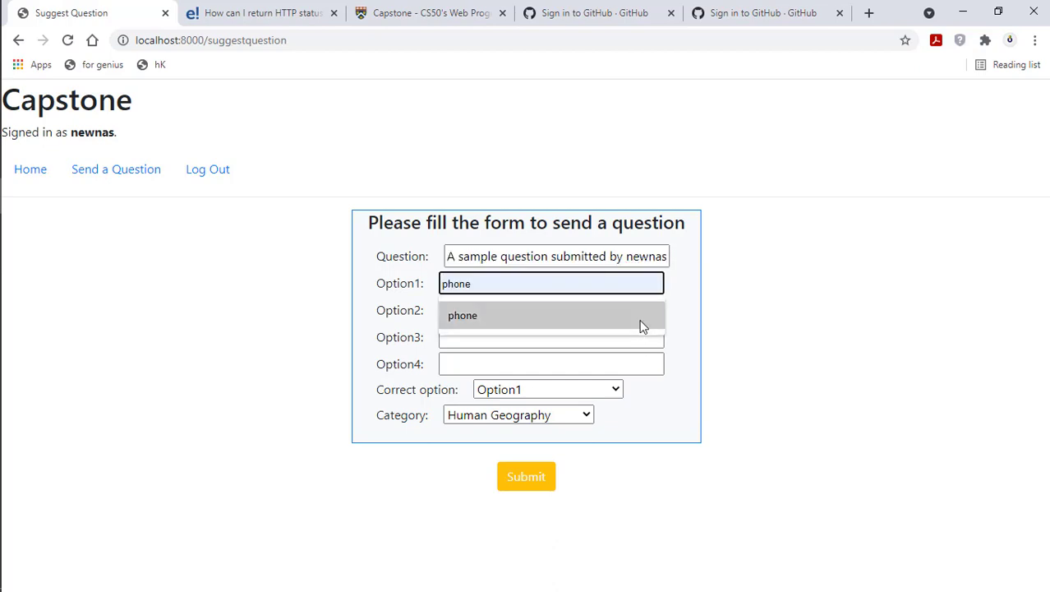
{"action": "type", "text": "Rail"}
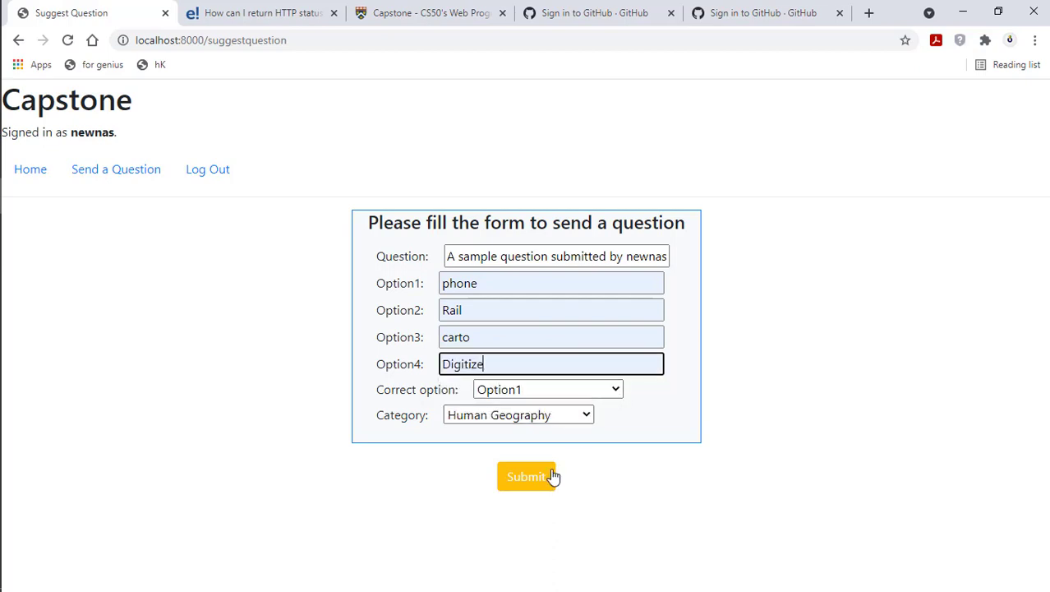
{"action": "left_click", "coordinate": [526, 477]}
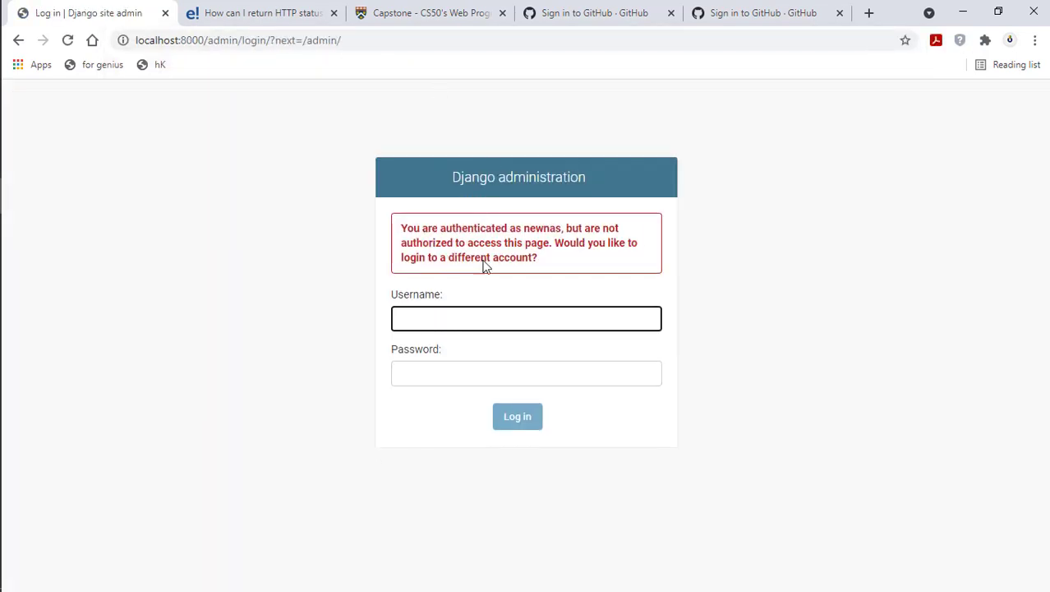
Step: Sign into Django administration as admin and clear Chrome's password warning
{"action": "left_click", "coordinate": [526, 319]}
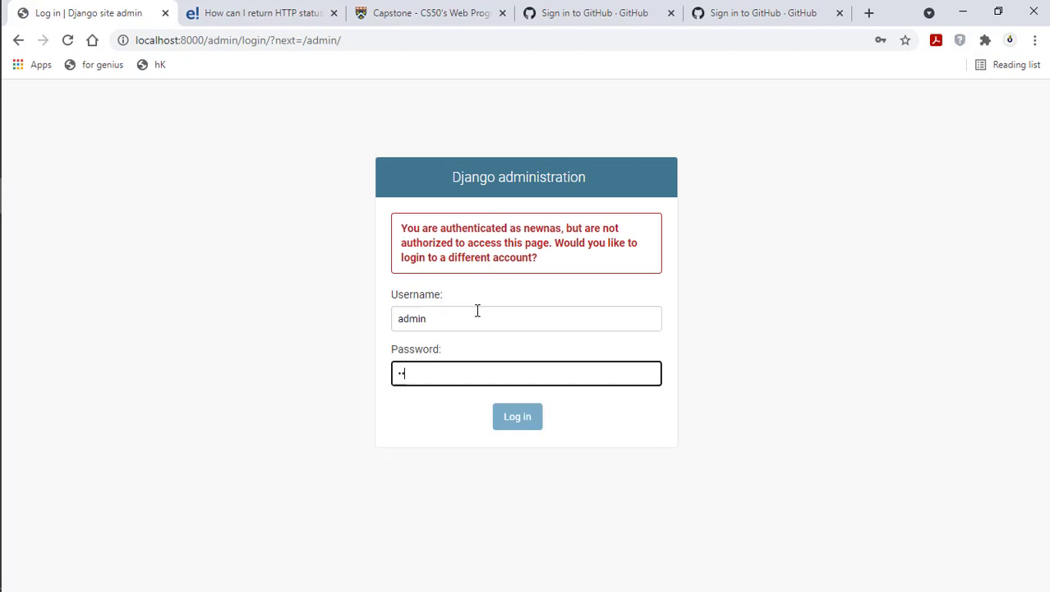
{"action": "left_click", "coordinate": [516, 416]}
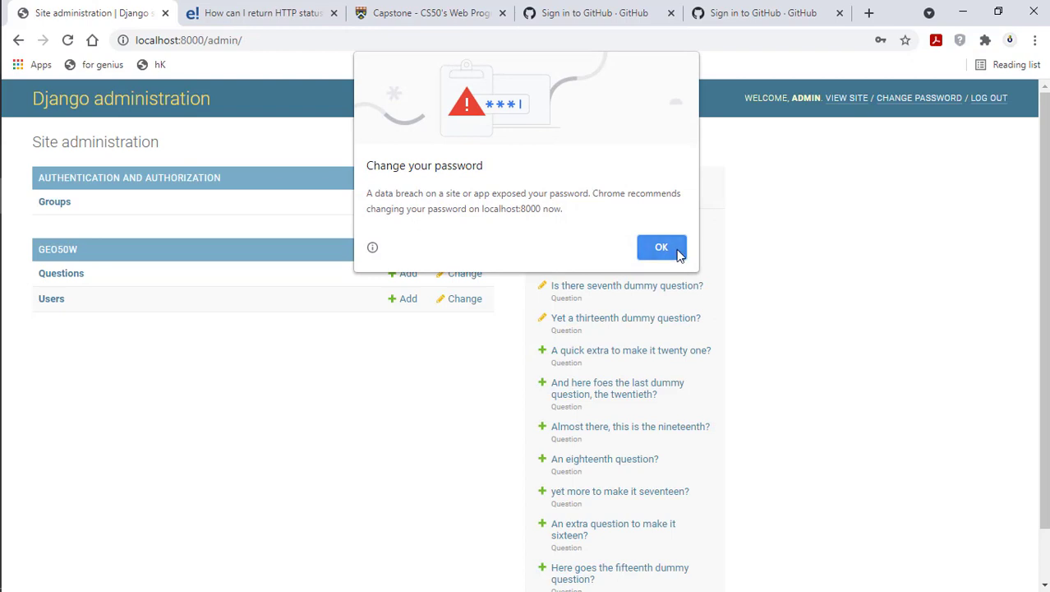
{"action": "left_click", "coordinate": [661, 247]}
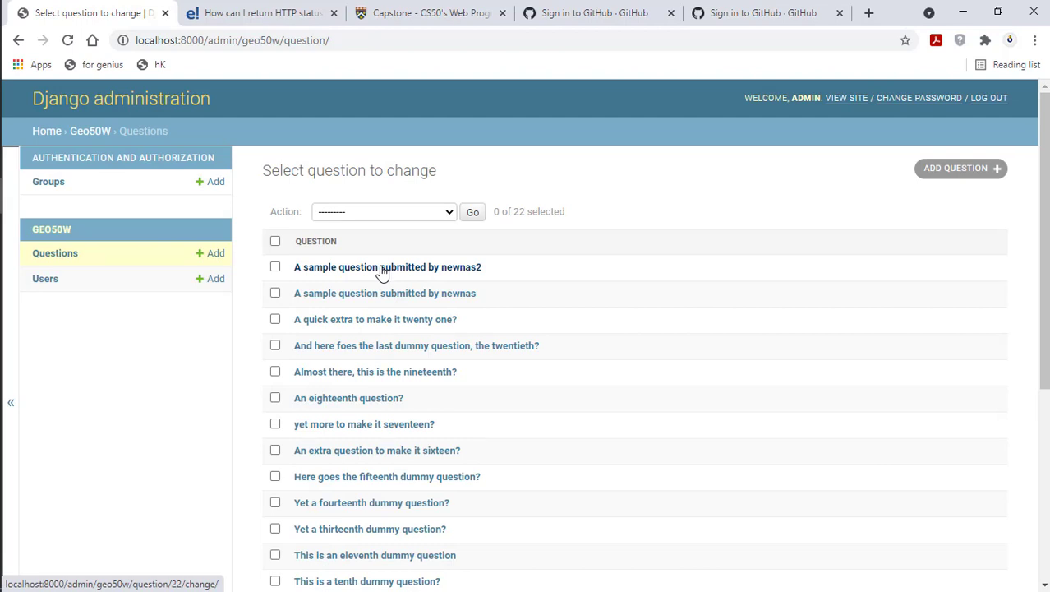
Step: Tick Published on 'A sample question submitted by newnas2' and scroll to the save buttons
{"action": "left_click", "coordinate": [388, 266]}
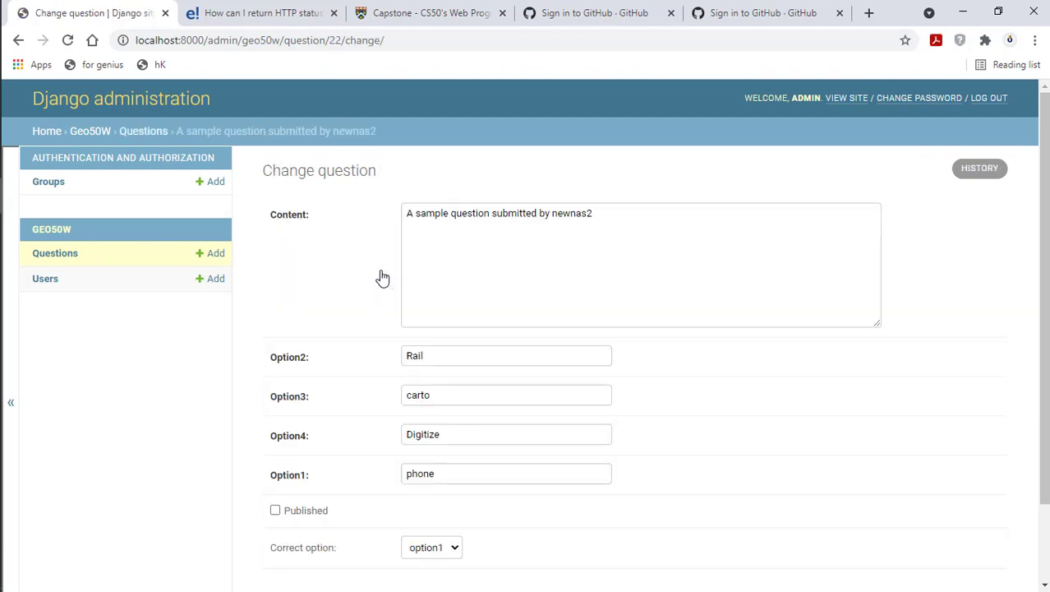
{"action": "left_click", "coordinate": [276, 510]}
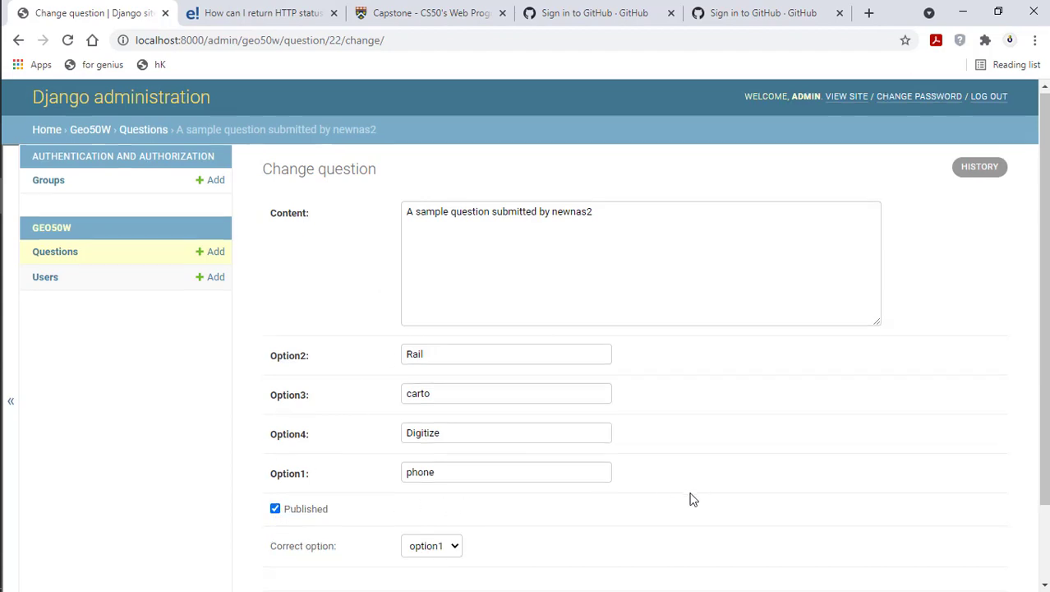
{"action": "scroll", "scroll_direction": "down", "scroll_amount": 3}
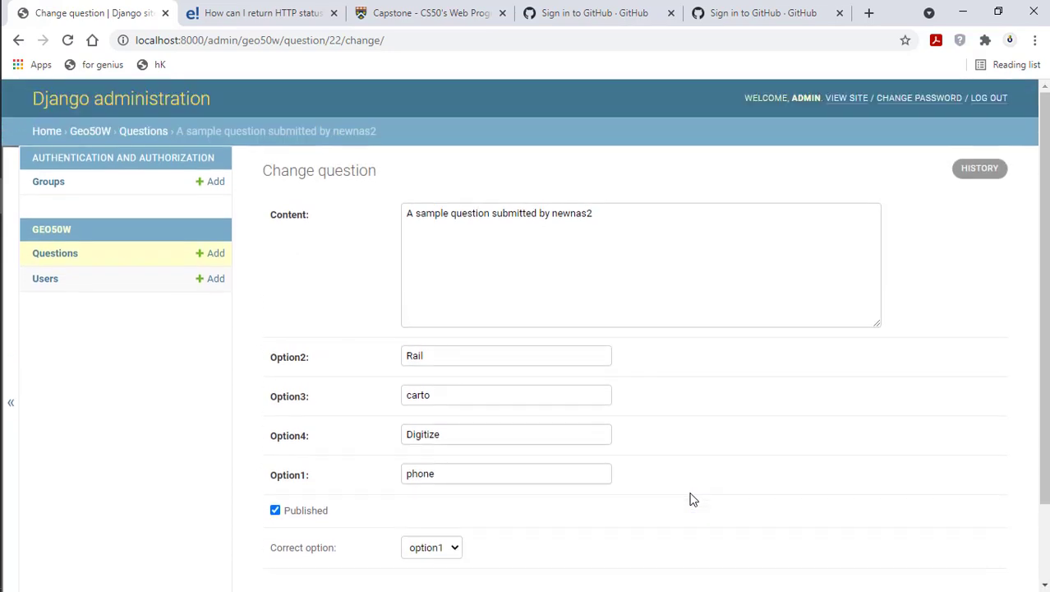
{"action": "scroll", "scroll_direction": "down", "scroll_amount": 3}
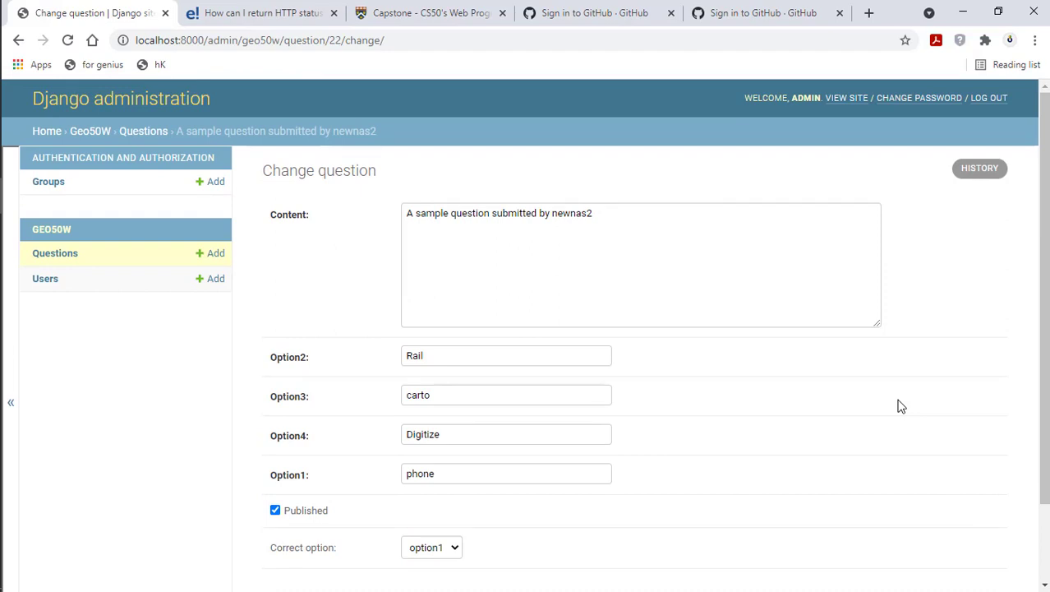
{"action": "scroll", "scroll_direction": "down", "scroll_amount": 3}
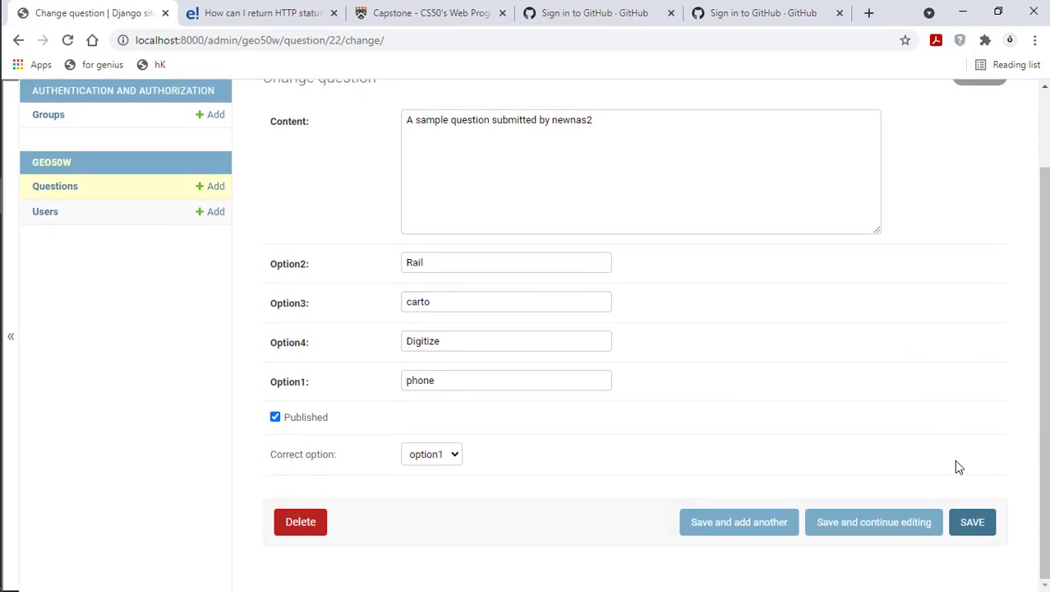